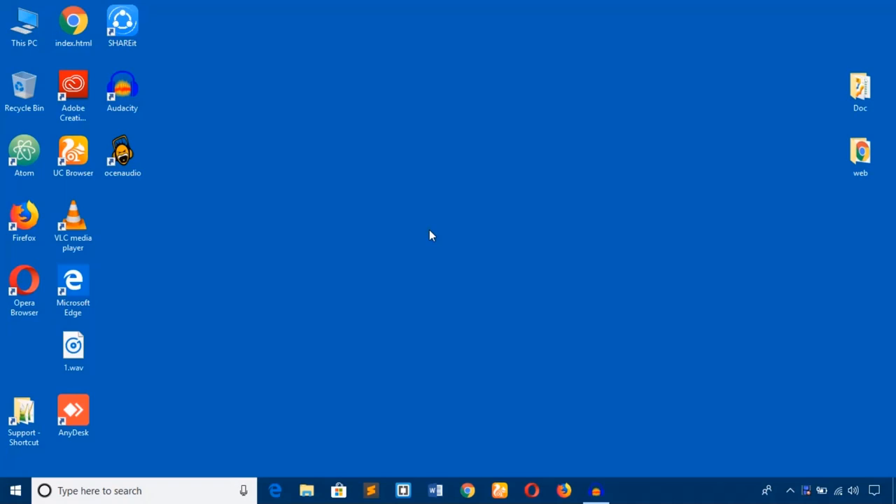
{"action": "mouse_move", "coordinate": [137, 384]}
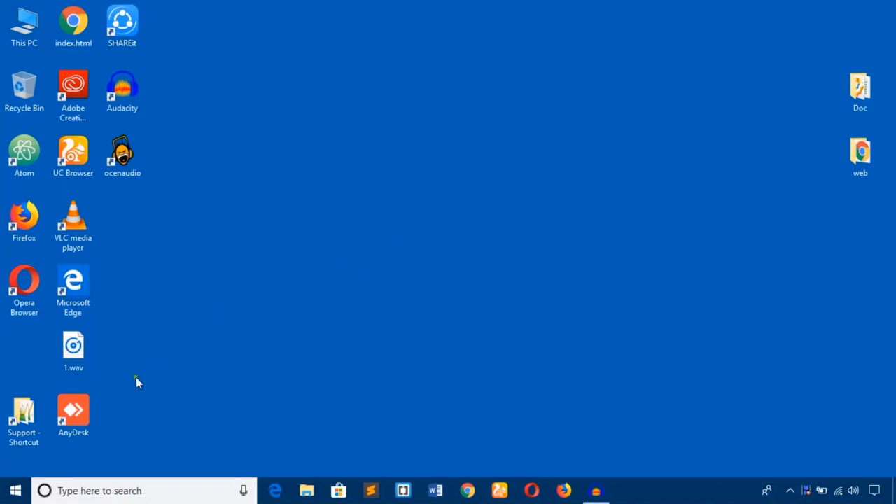
Step: Start the Apache and MySQL services so both show PIDs and ports
{"action": "left_click", "coordinate": [16, 490]}
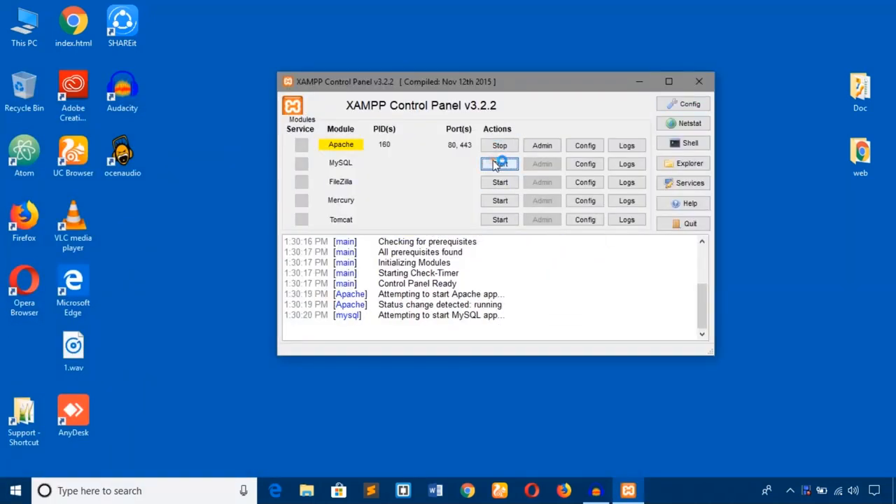
{"action": "left_click", "coordinate": [499, 162]}
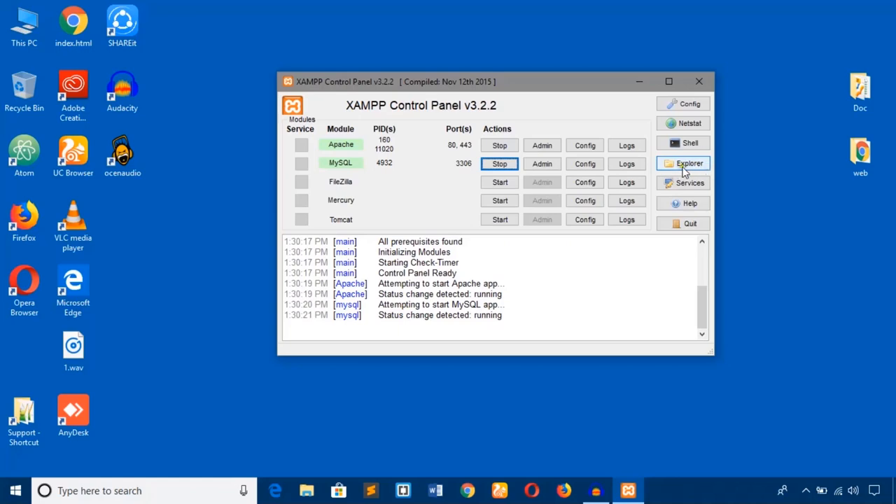
Step: From XAMPP's Explorer button, enter htdocs and select the brimitech site folder
{"action": "left_click", "coordinate": [689, 162]}
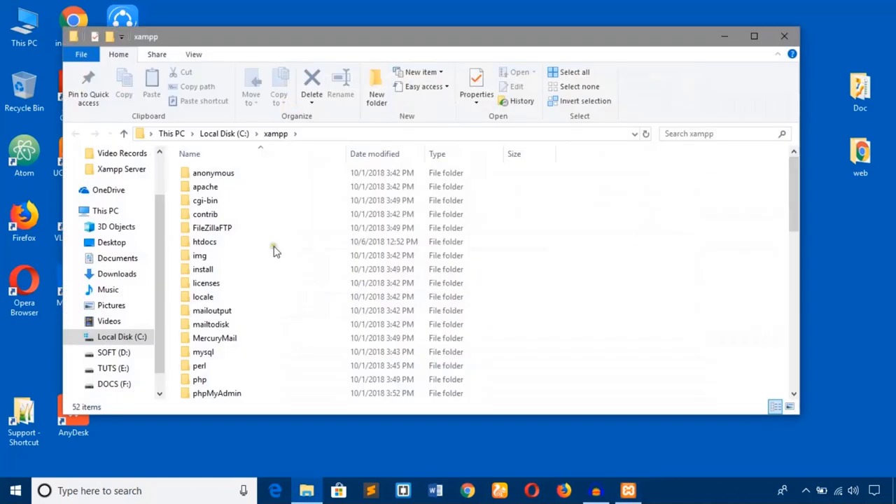
{"action": "double_click", "coordinate": [205, 240]}
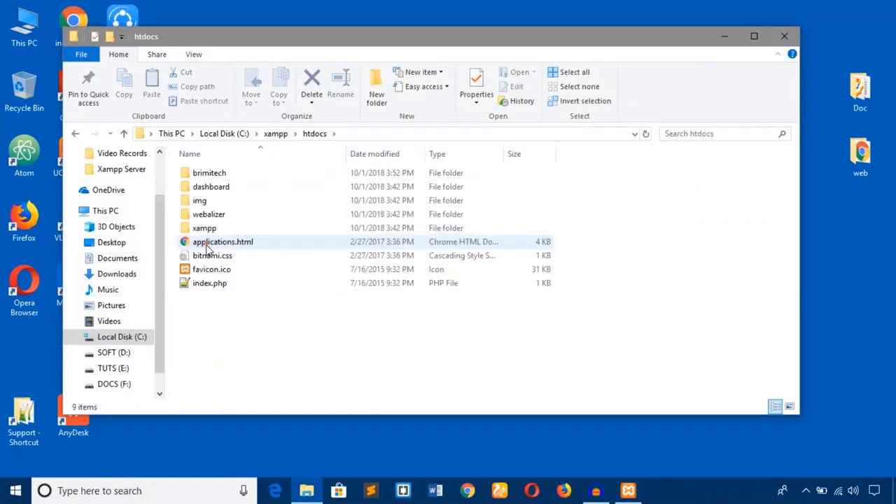
{"action": "left_click", "coordinate": [210, 174]}
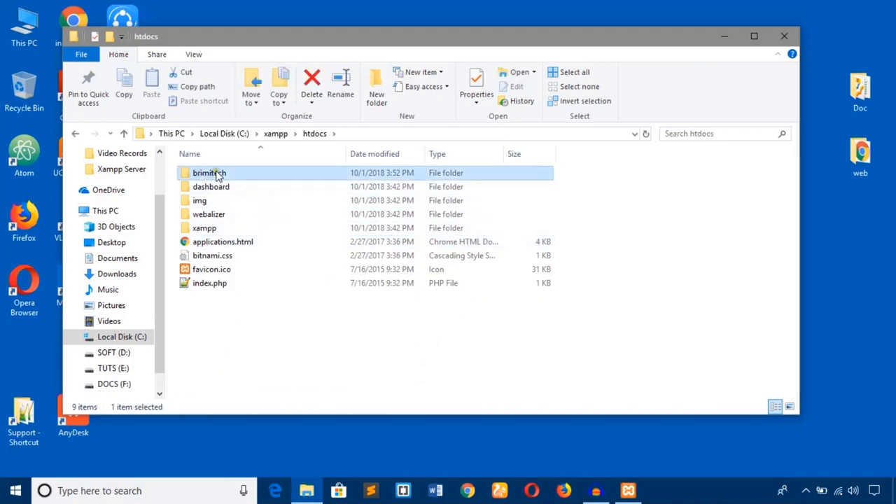
{"action": "mouse_move", "coordinate": [231, 173]}
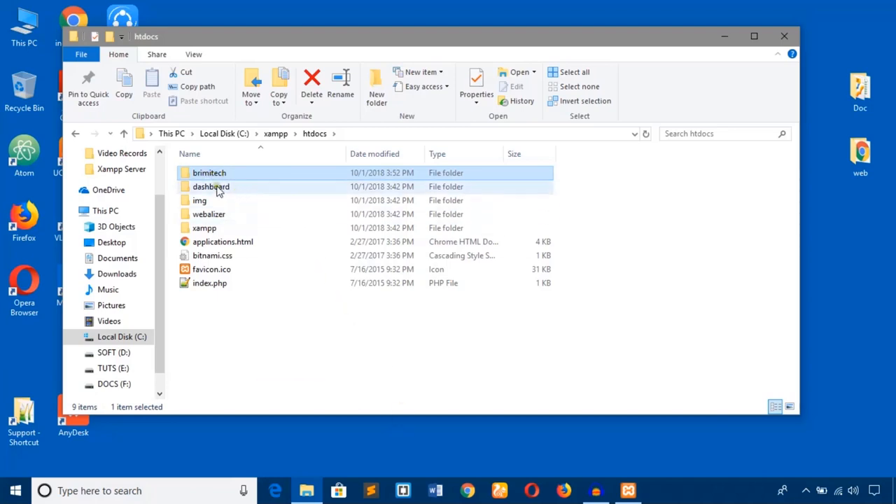
{"action": "mouse_move", "coordinate": [210, 174]}
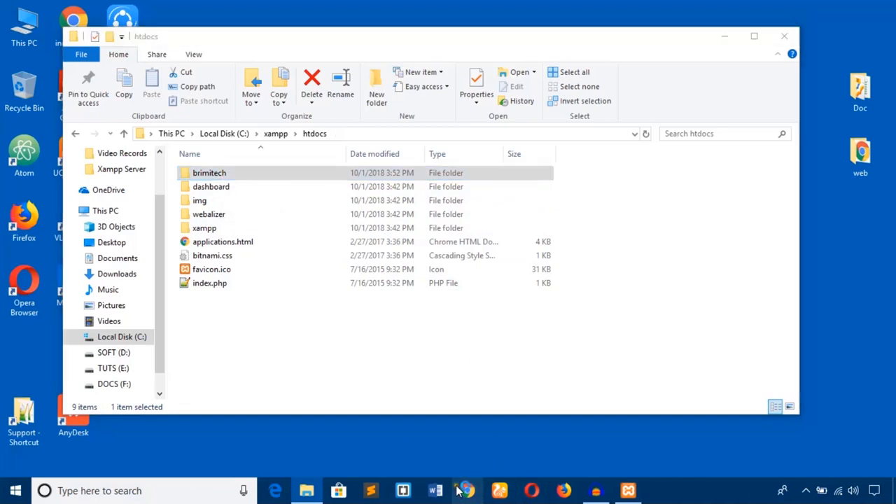
Step: Visit localhost/brimitech in Chrome and try brimitech.tuts, which cannot be reached yet
{"action": "left_click", "coordinate": [466, 489]}
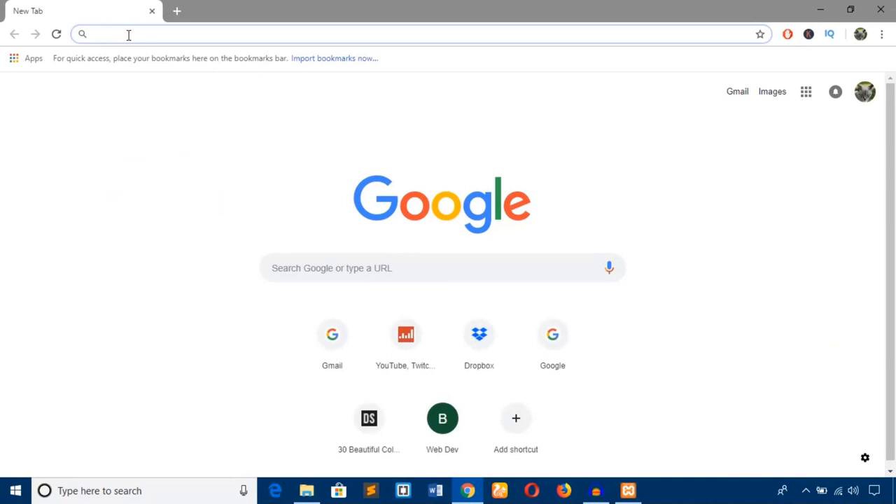
{"action": "type", "text": "localhost"}
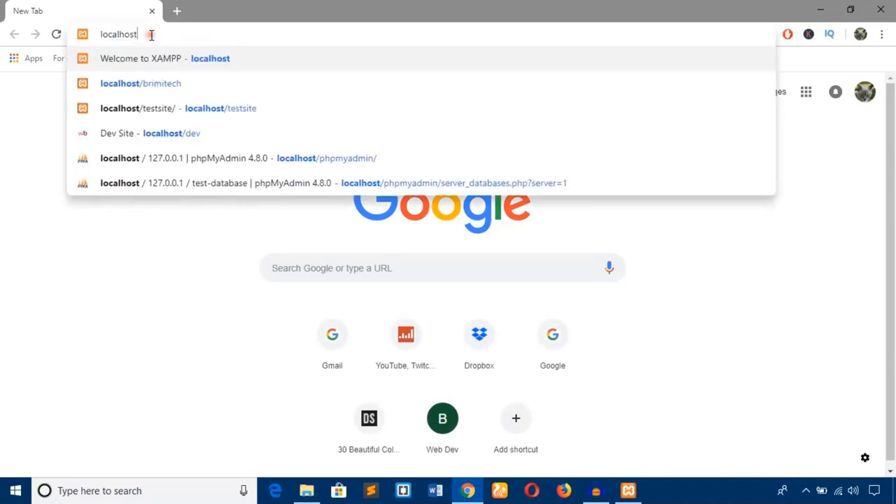
{"action": "left_click", "coordinate": [140, 84]}
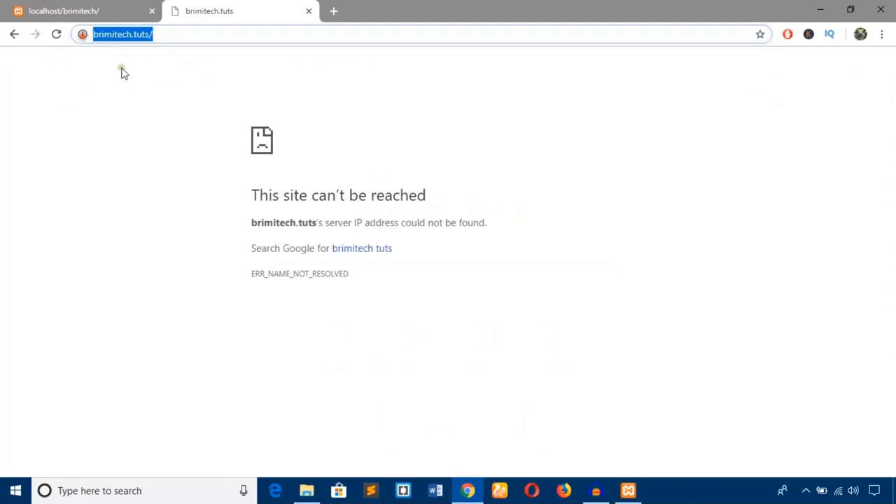
{"action": "left_click", "coordinate": [77, 11]}
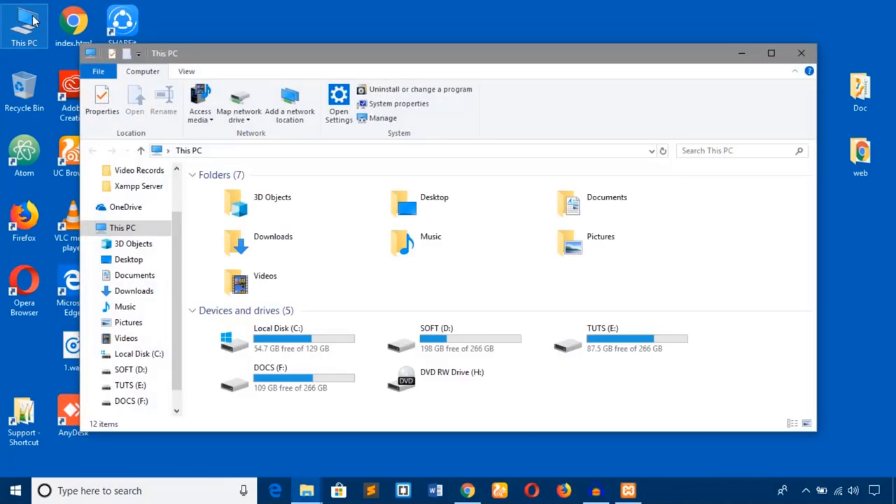
Step: Browse C:\xampp\apache\conf\extra to reach the httpd-vhosts.conf file
{"action": "left_click", "coordinate": [769, 53]}
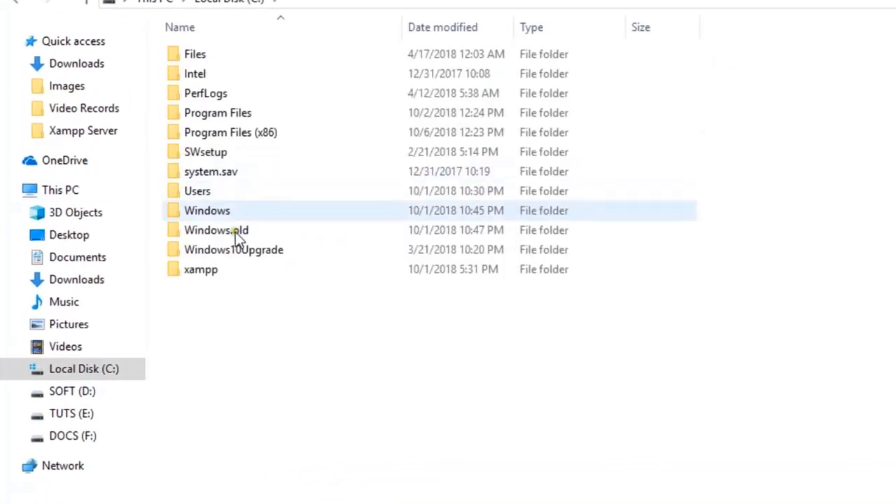
{"action": "left_click", "coordinate": [202, 268]}
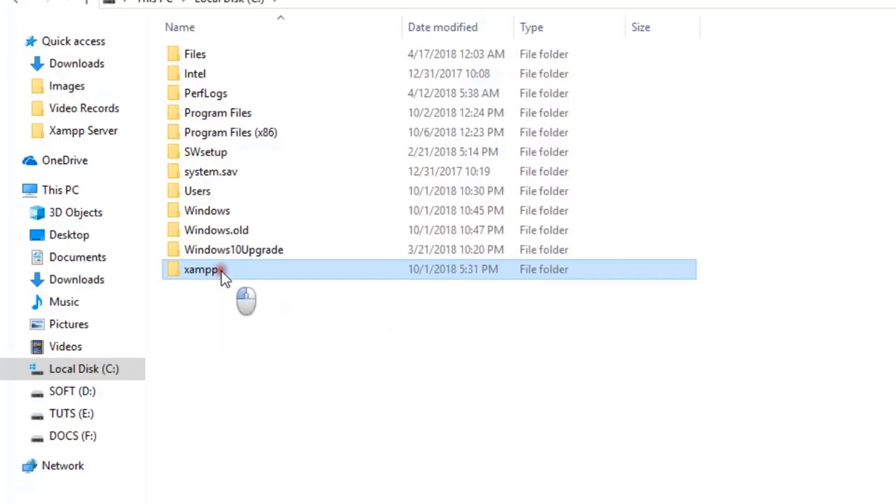
{"action": "double_click", "coordinate": [202, 268]}
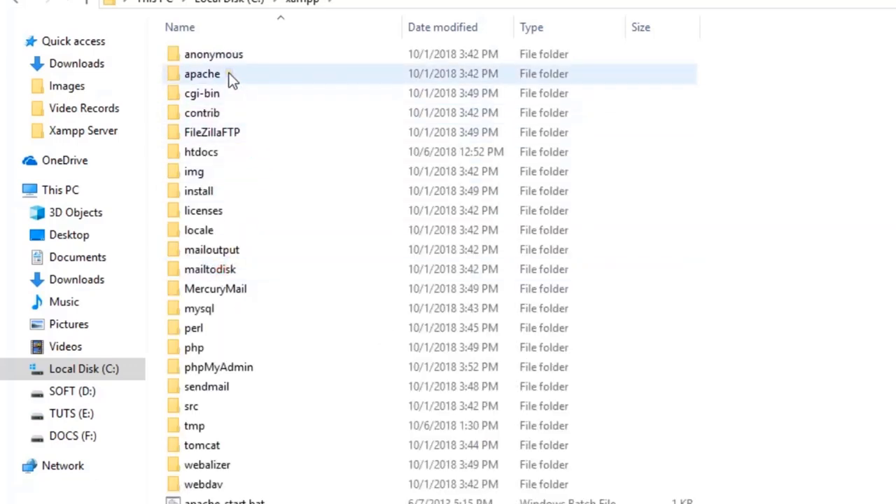
{"action": "double_click", "coordinate": [201, 73]}
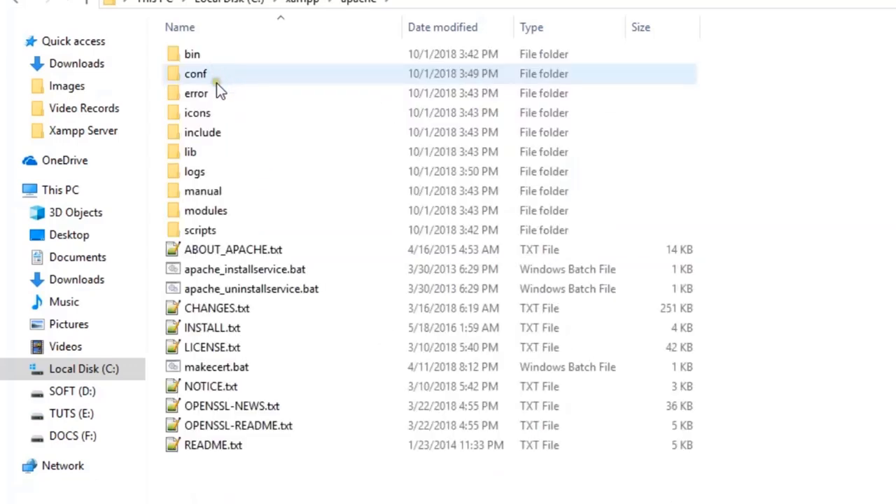
{"action": "mouse_move", "coordinate": [207, 73]}
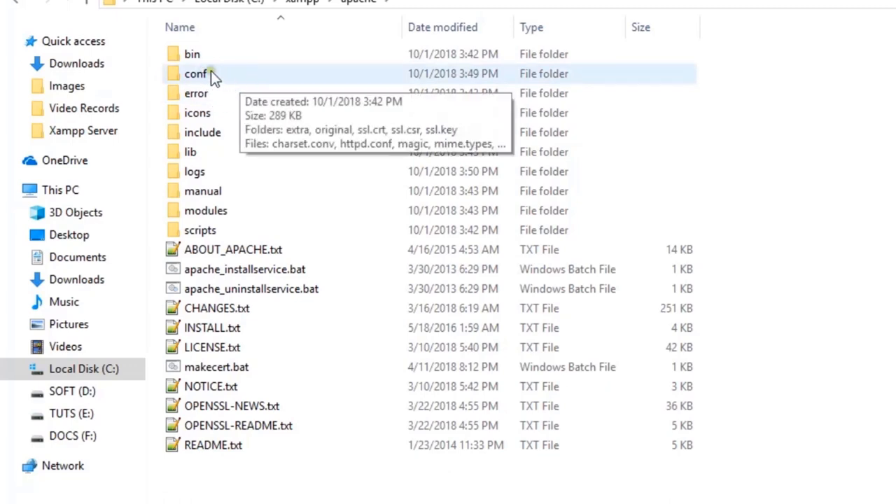
{"action": "double_click", "coordinate": [196, 73]}
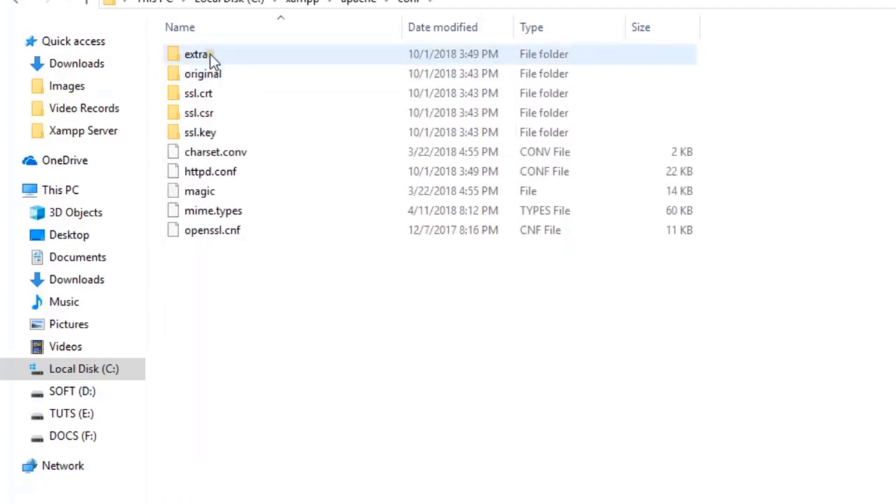
{"action": "double_click", "coordinate": [196, 53]}
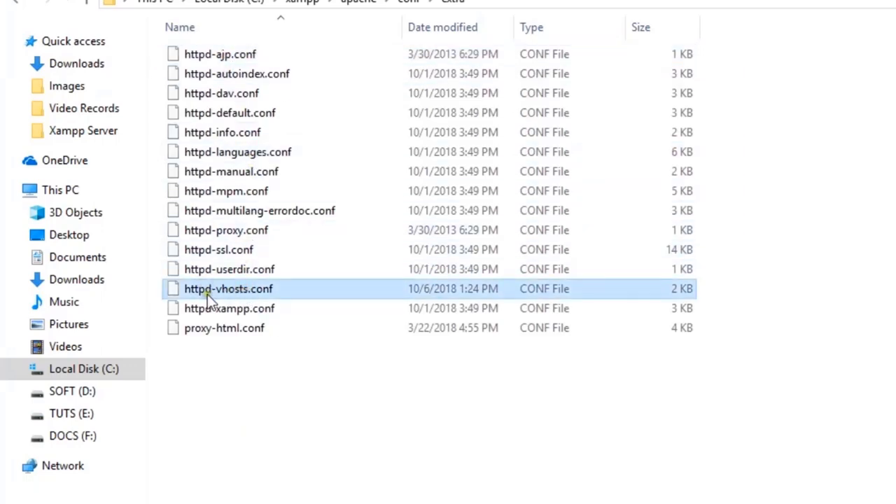
{"action": "mouse_move", "coordinate": [252, 294]}
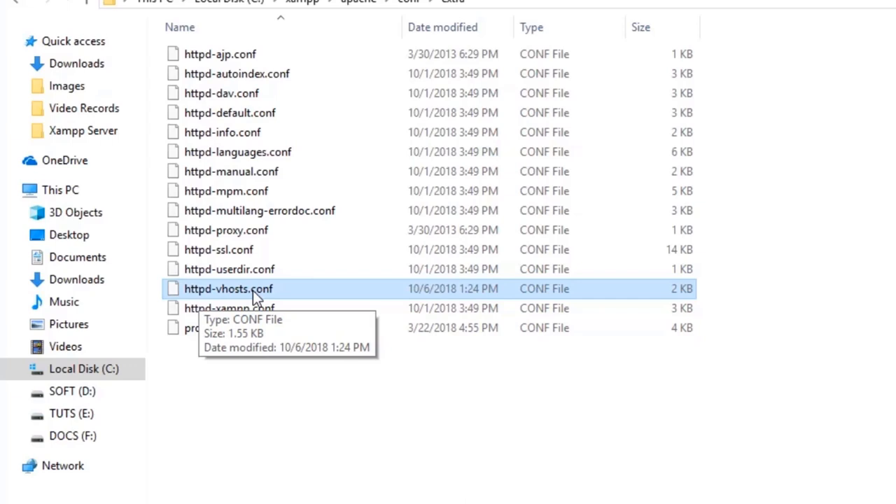
{"action": "mouse_move", "coordinate": [258, 289]}
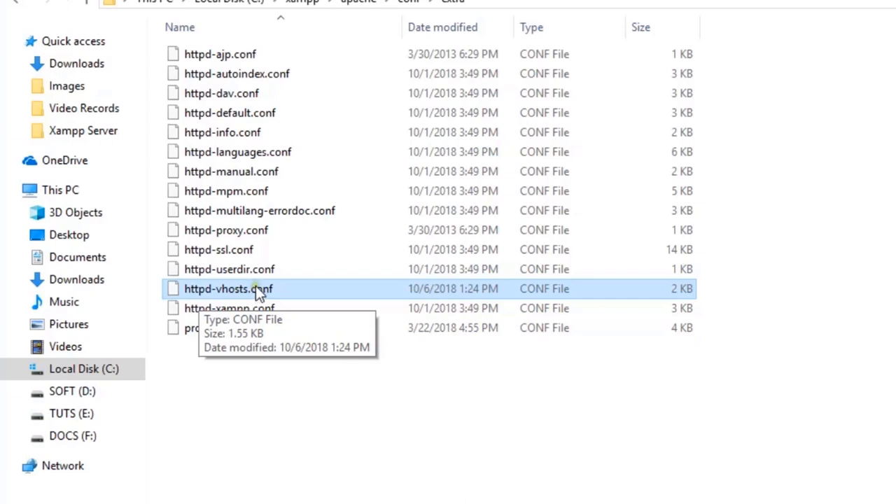
Step: Open httpd-vhosts.conf in Notepad++ and begin a new <VirtualHost *:80> entry after the examples
{"action": "right_click", "coordinate": [227, 288]}
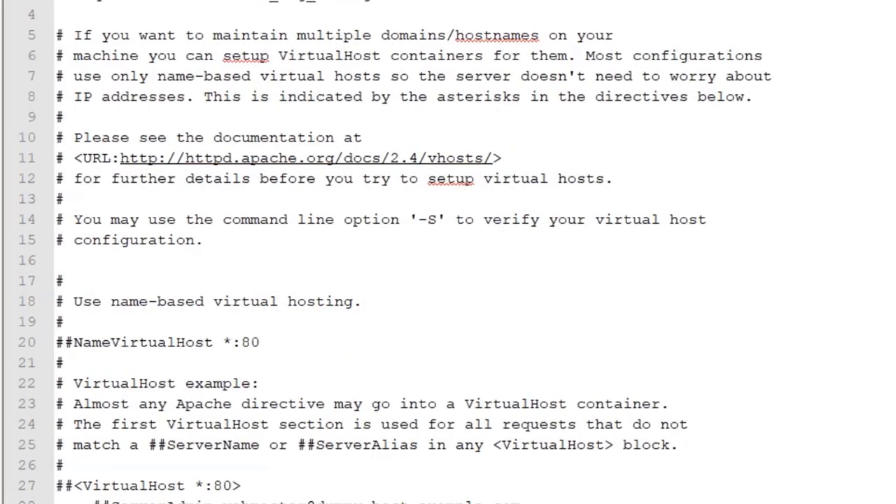
{"action": "scroll", "scroll_direction": "down", "scroll_amount": 3}
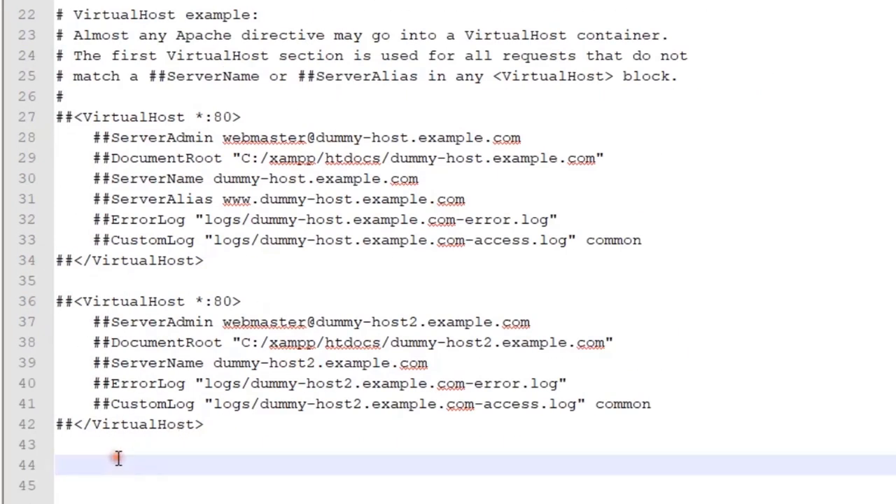
{"action": "left_click", "coordinate": [57, 465]}
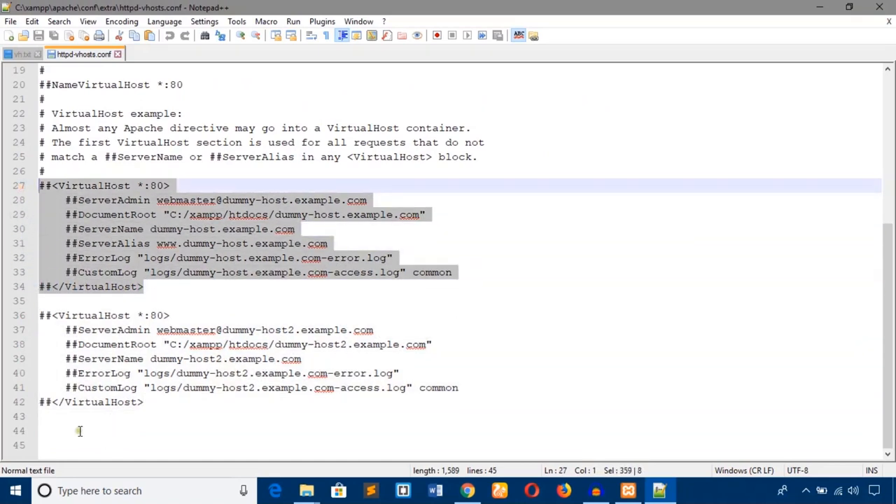
{"action": "left_click", "coordinate": [73, 430]}
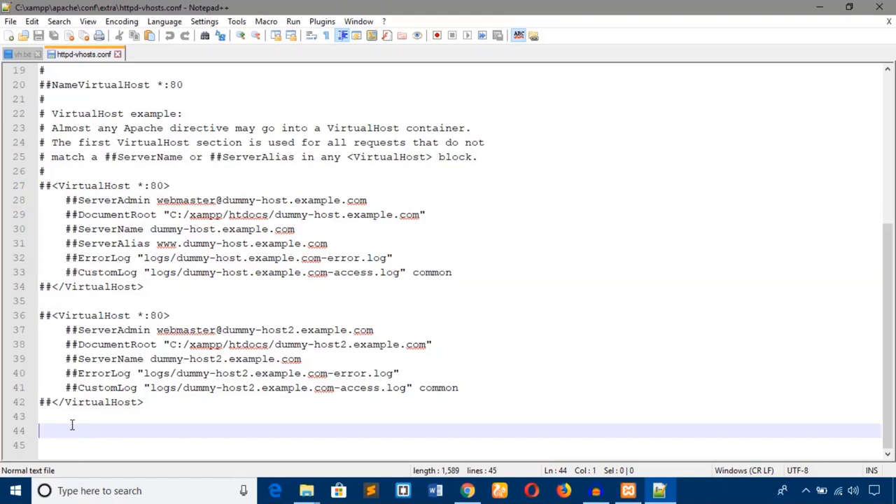
{"action": "left_click", "coordinate": [21, 53]}
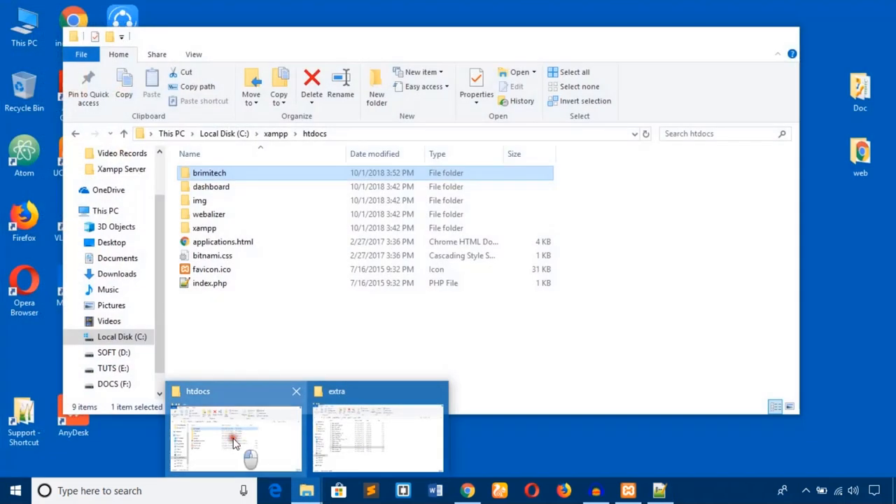
Step: Finish the brimitech.tuts host with DocumentRoot c:/xampp/htdocs/brimitech and save the file
{"action": "left_click", "coordinate": [235, 437]}
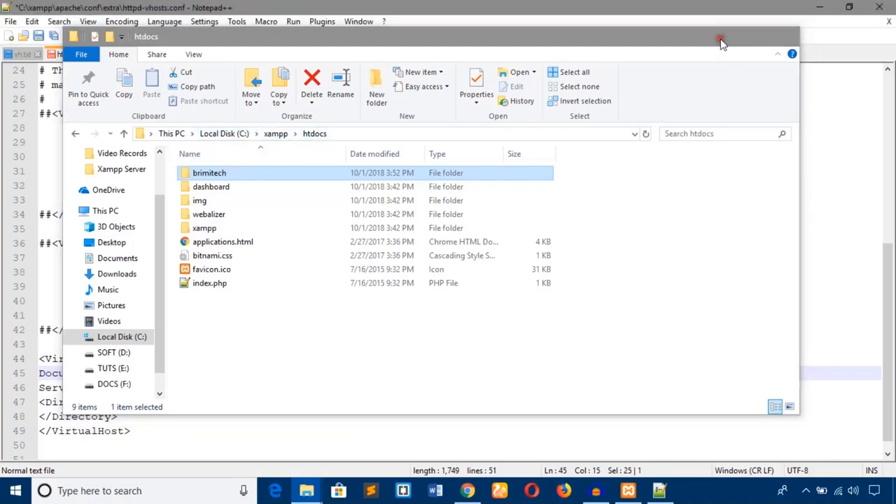
{"action": "left_click", "coordinate": [720, 39]}
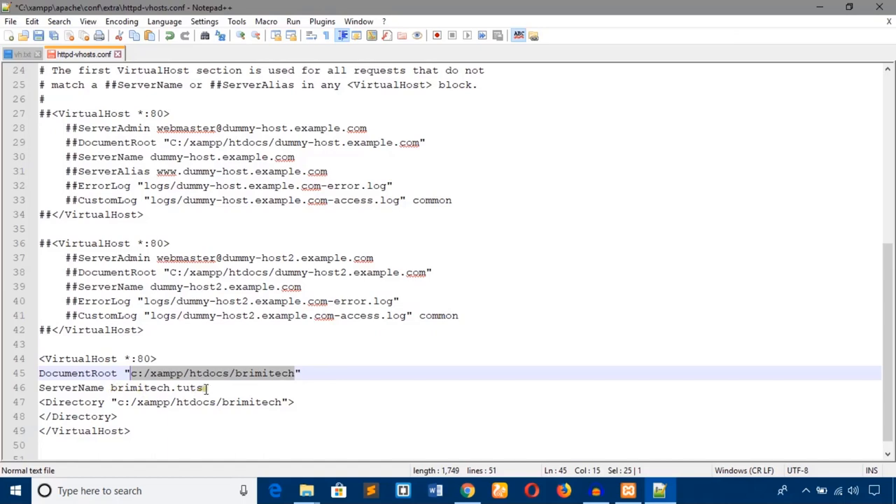
{"action": "left_click", "coordinate": [467, 490]}
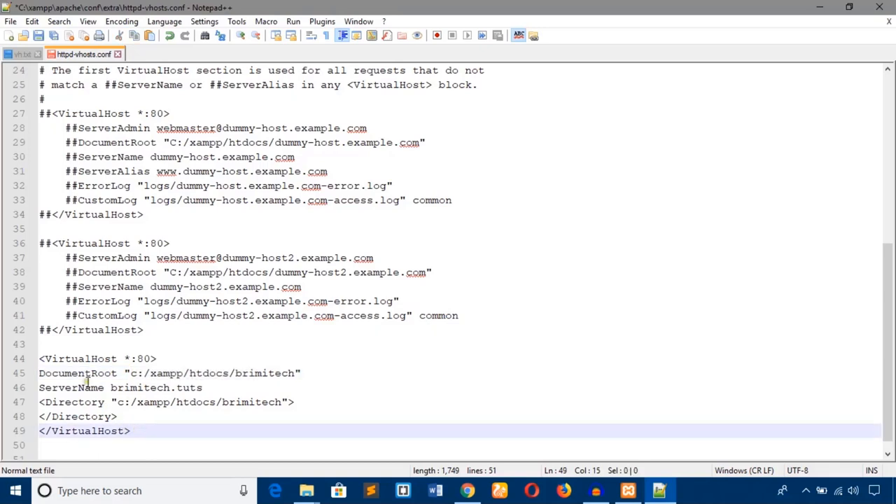
{"action": "mouse_move", "coordinate": [40, 37]}
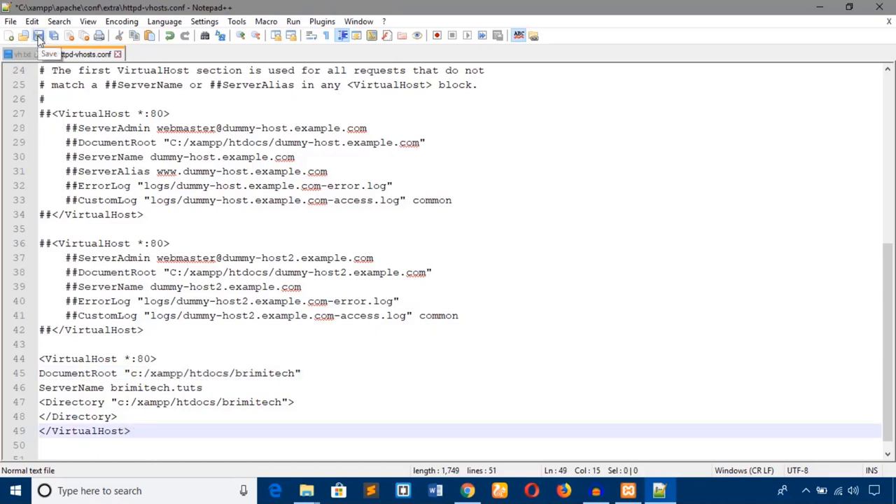
{"action": "left_click", "coordinate": [38, 35]}
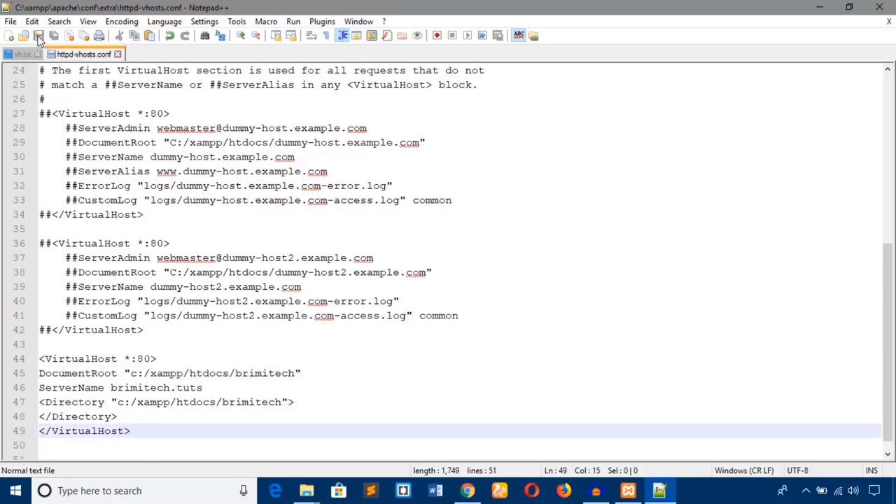
{"action": "mouse_move", "coordinate": [22, 35]}
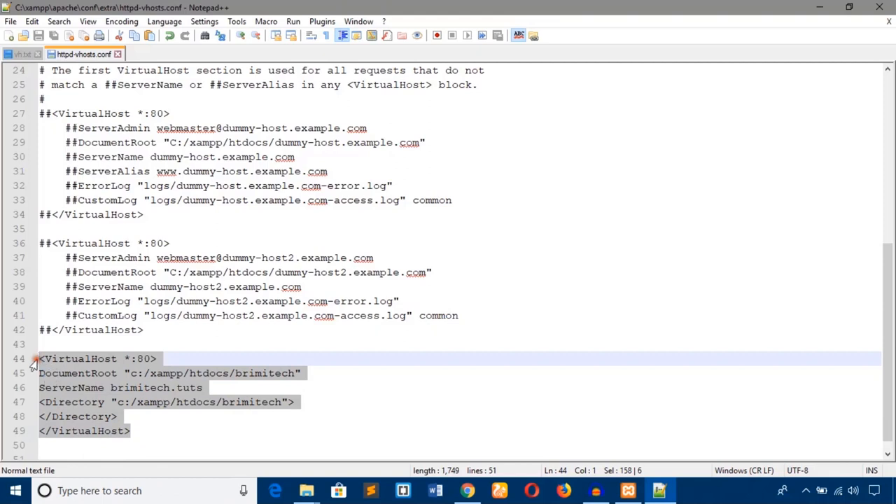
{"action": "left_click", "coordinate": [21, 53]}
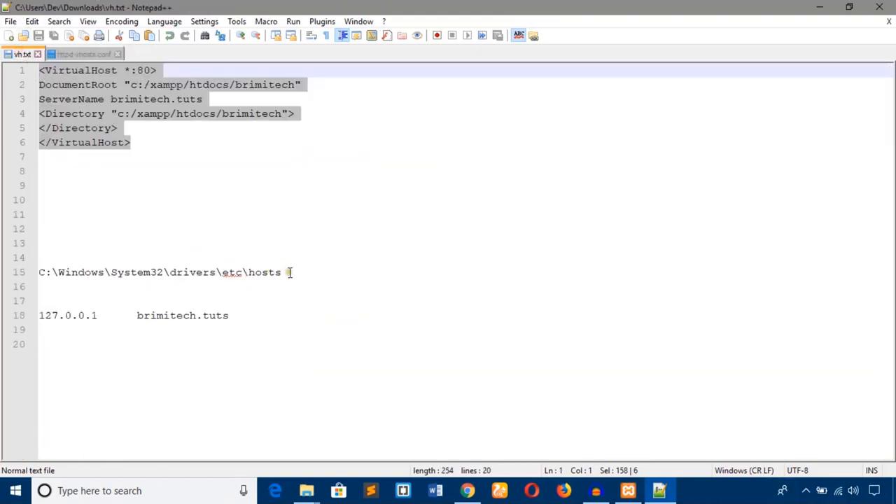
Step: Copy the hosts file path from the notes and enter it in the Run dialog
{"action": "double_click", "coordinate": [263, 272]}
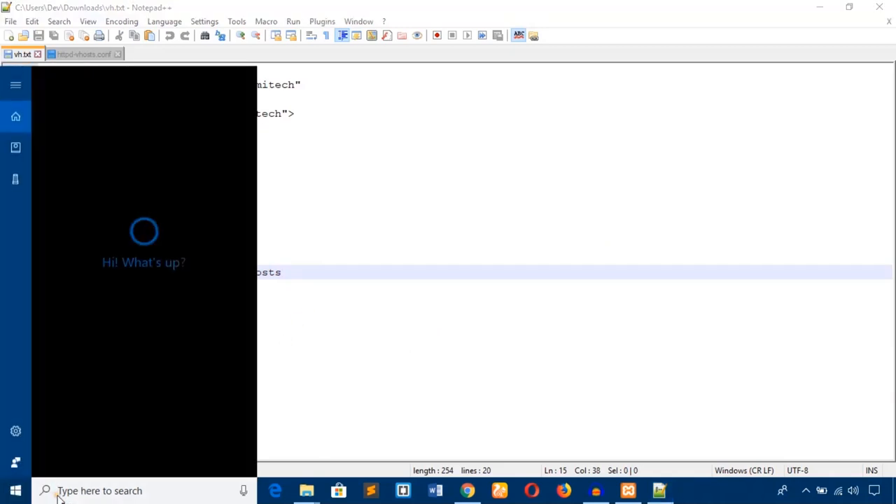
{"action": "type", "text": "run"}
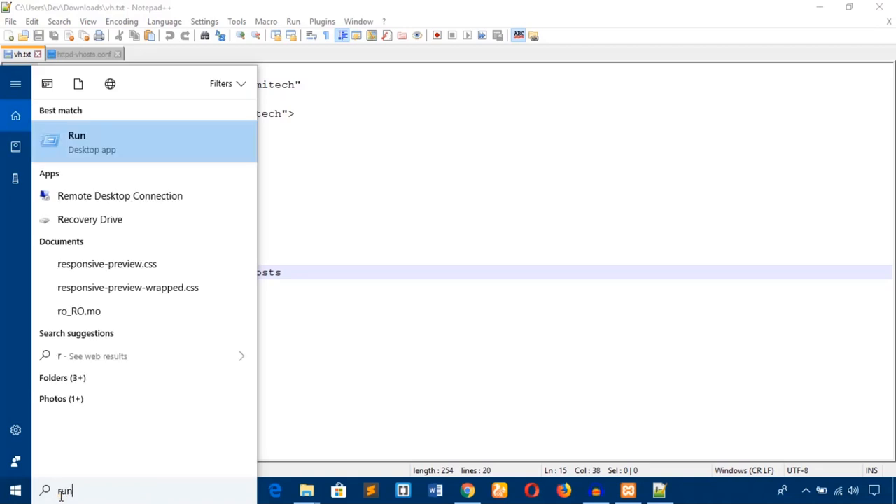
{"action": "left_click", "coordinate": [77, 140]}
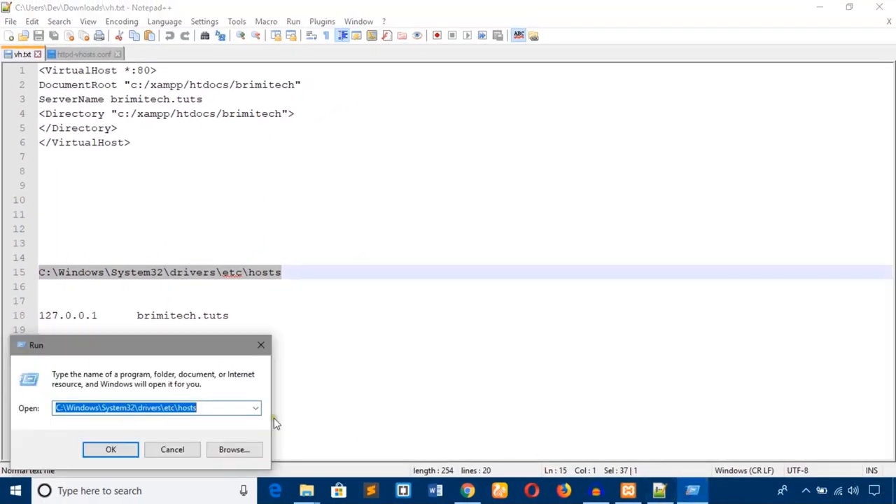
{"action": "left_click", "coordinate": [157, 407]}
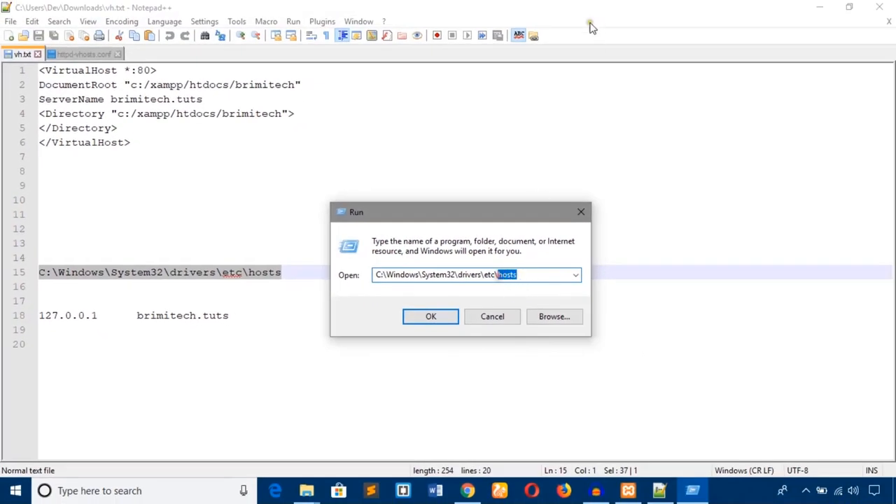
Step: Open C:\Windows\System32\drivers\etc\hosts, choosing Notepad++ as the editor
{"action": "left_click", "coordinate": [431, 316]}
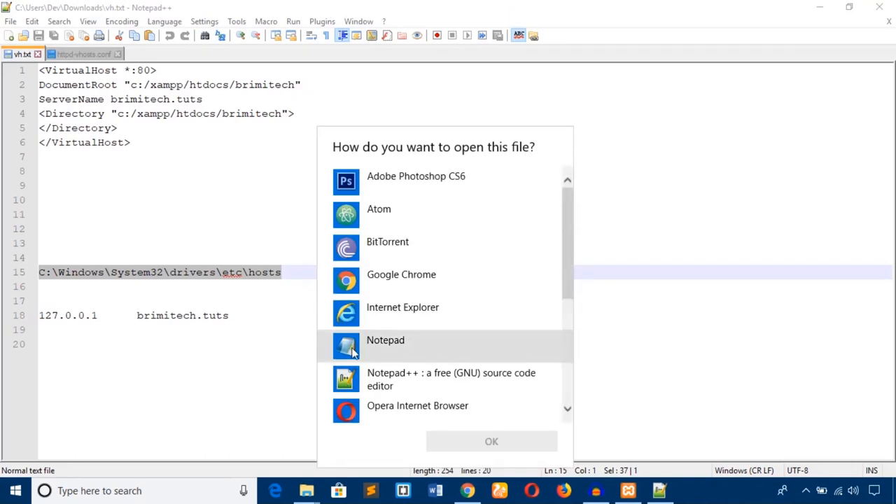
{"action": "left_click", "coordinate": [450, 378]}
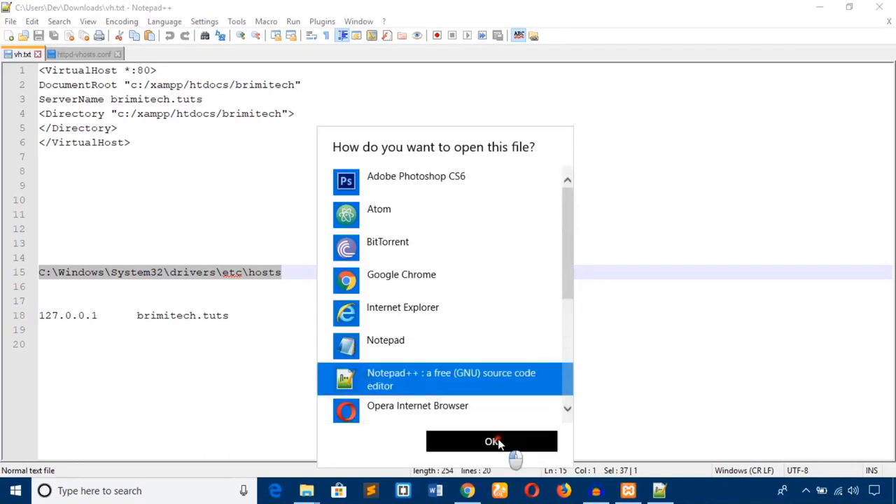
{"action": "left_click", "coordinate": [492, 442]}
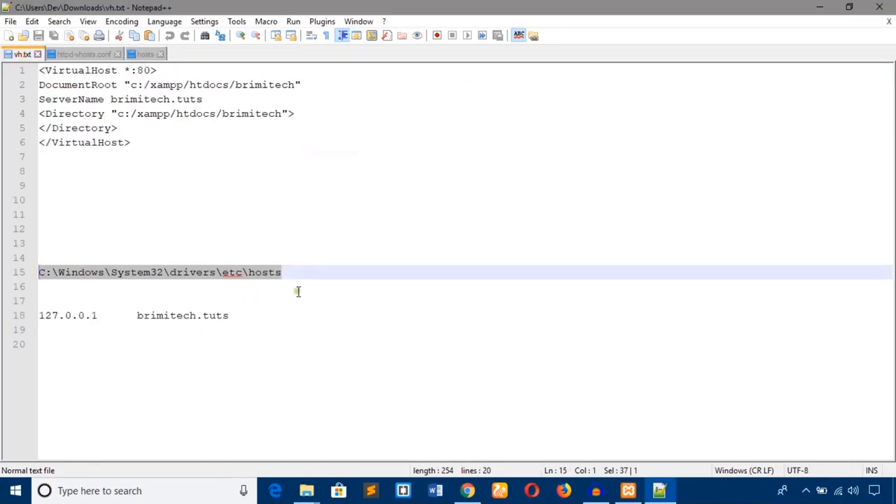
{"action": "left_click", "coordinate": [287, 271]}
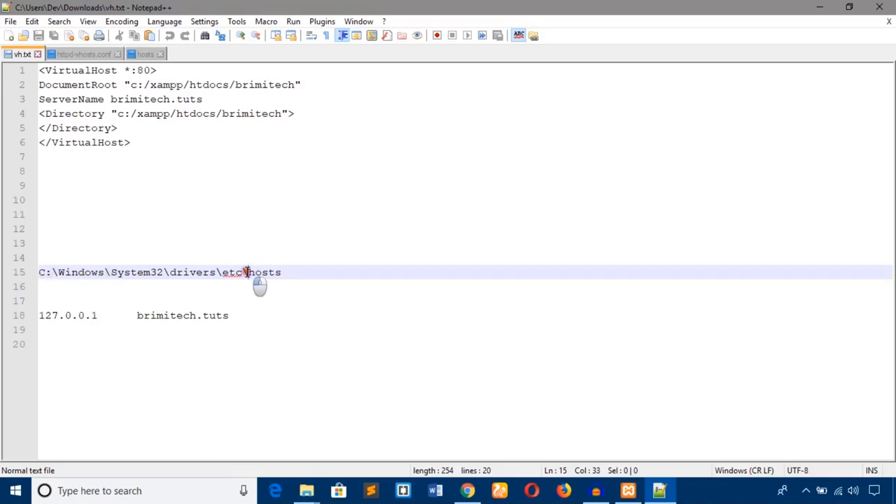
Step: Browse from This PC into C:\Windows\System32\drivers\etc
{"action": "double_click", "coordinate": [265, 271]}
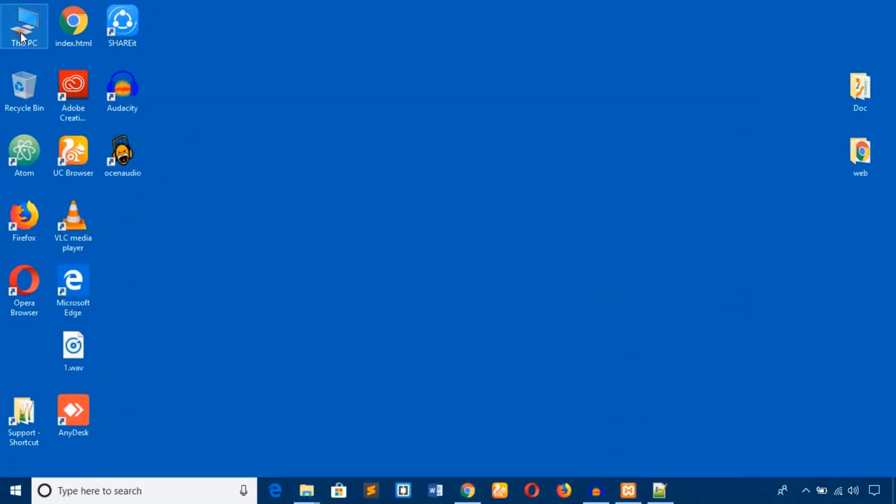
{"action": "double_click", "coordinate": [23, 26]}
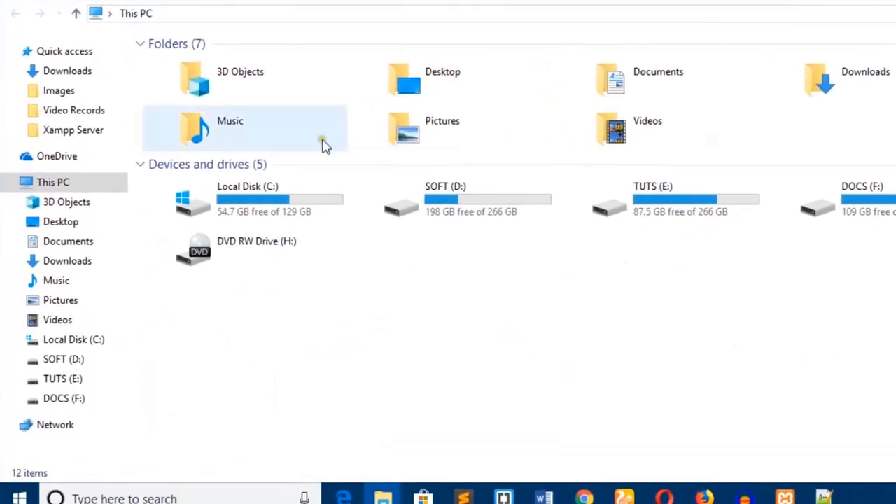
{"action": "double_click", "coordinate": [247, 198]}
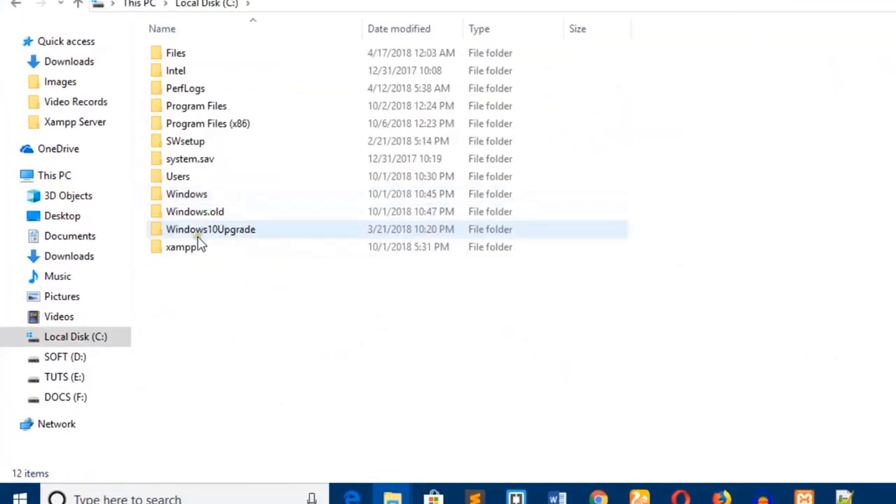
{"action": "double_click", "coordinate": [186, 193]}
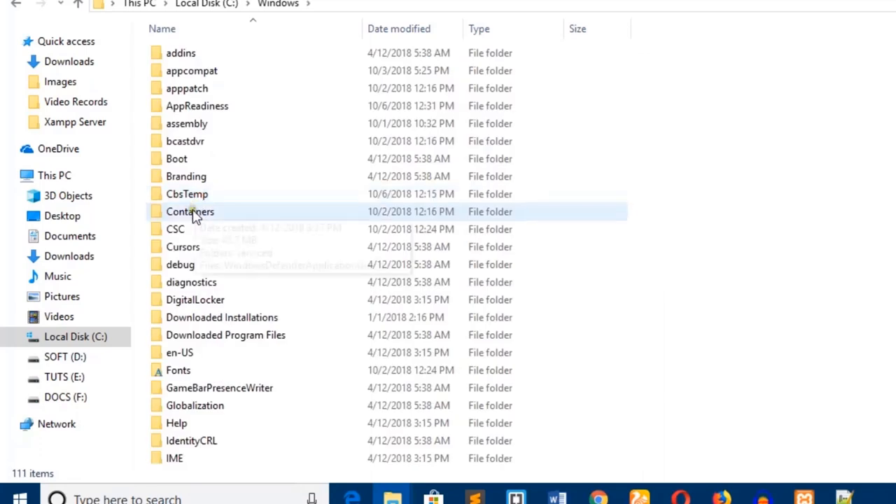
{"action": "left_click", "coordinate": [175, 230]}
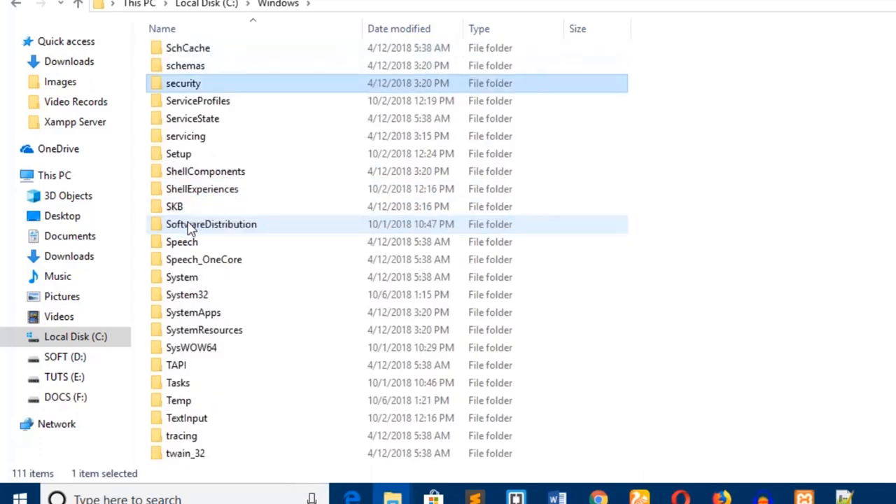
{"action": "double_click", "coordinate": [188, 294]}
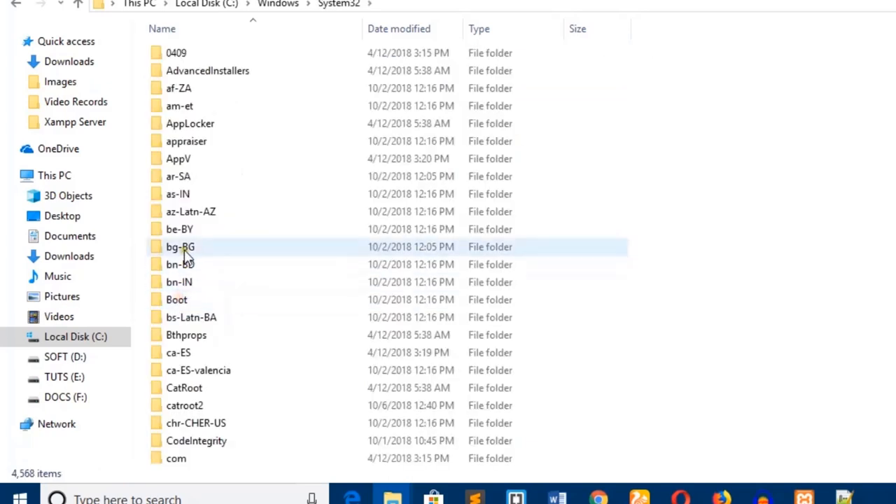
{"action": "left_click", "coordinate": [181, 247]}
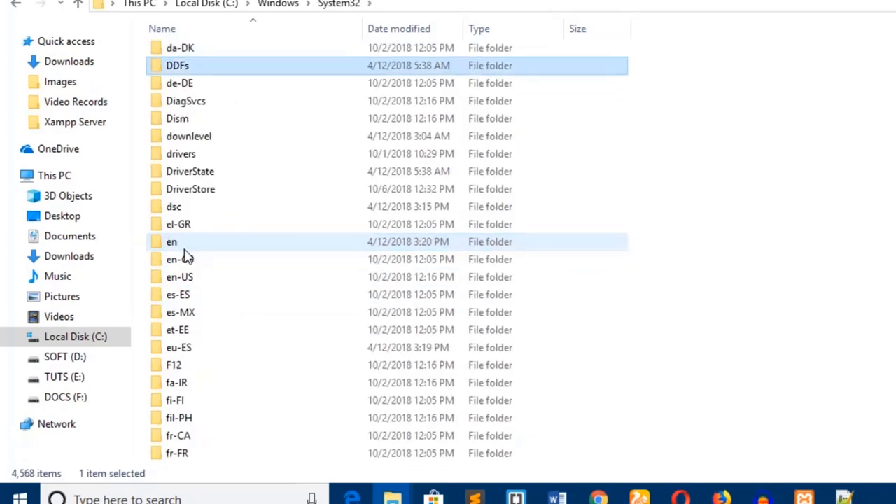
{"action": "double_click", "coordinate": [180, 152]}
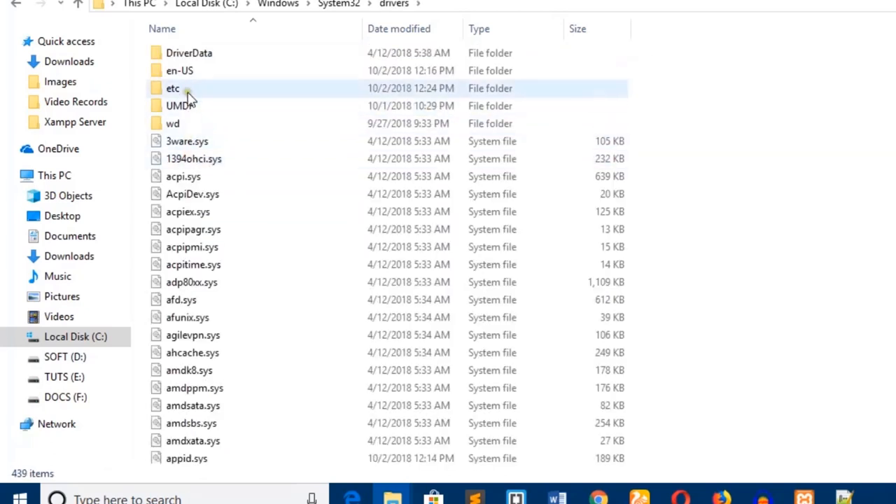
{"action": "left_click", "coordinate": [172, 88]}
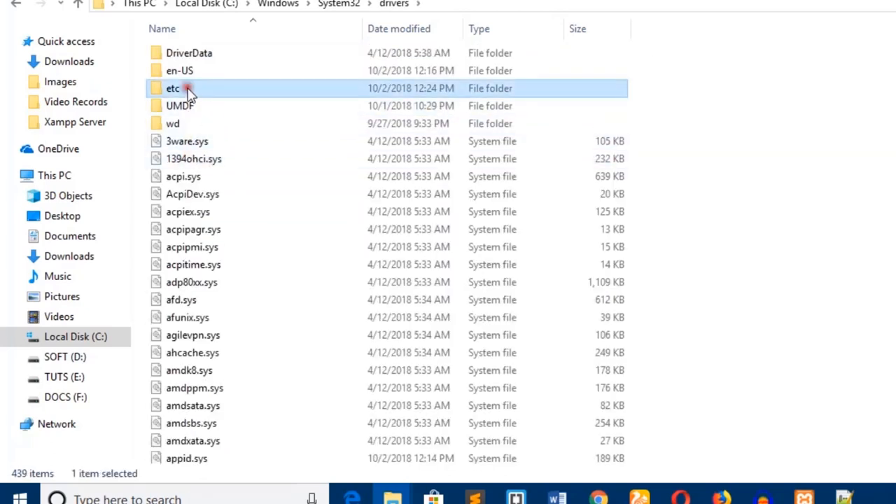
{"action": "double_click", "coordinate": [174, 88]}
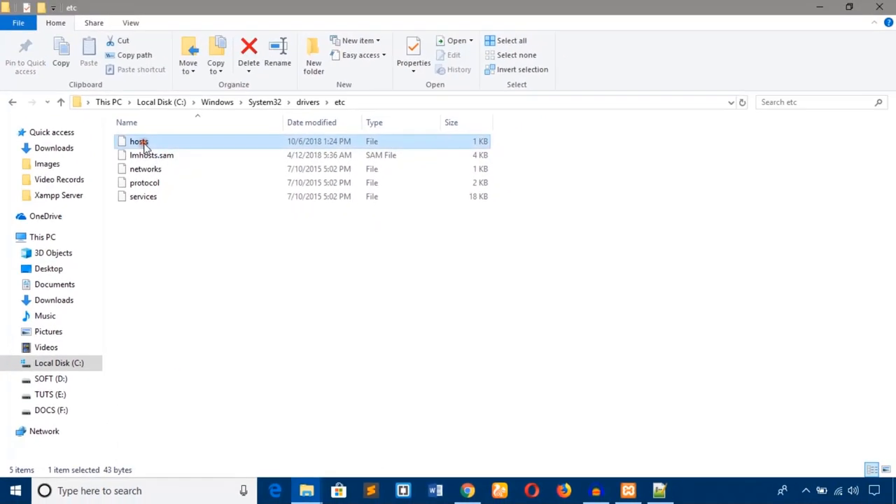
Step: Open the hosts file with Edit with Notepad++ from its context menu
{"action": "right_click", "coordinate": [140, 140]}
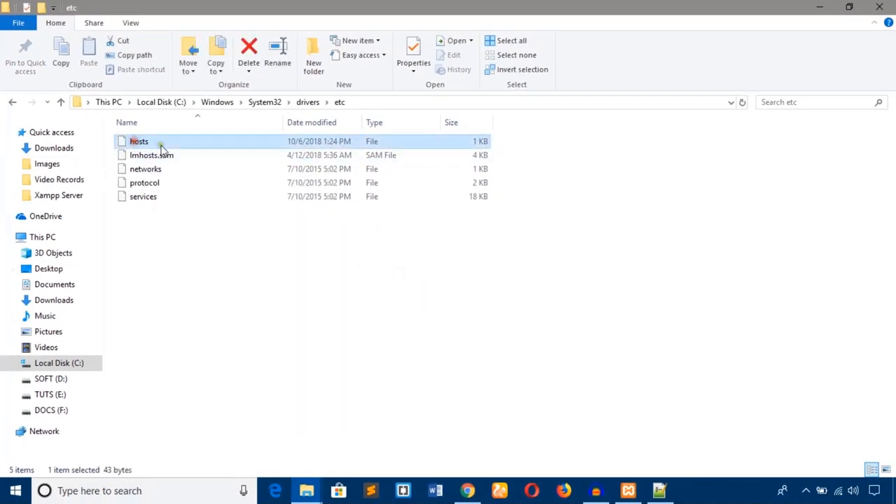
{"action": "mouse_move", "coordinate": [140, 143]}
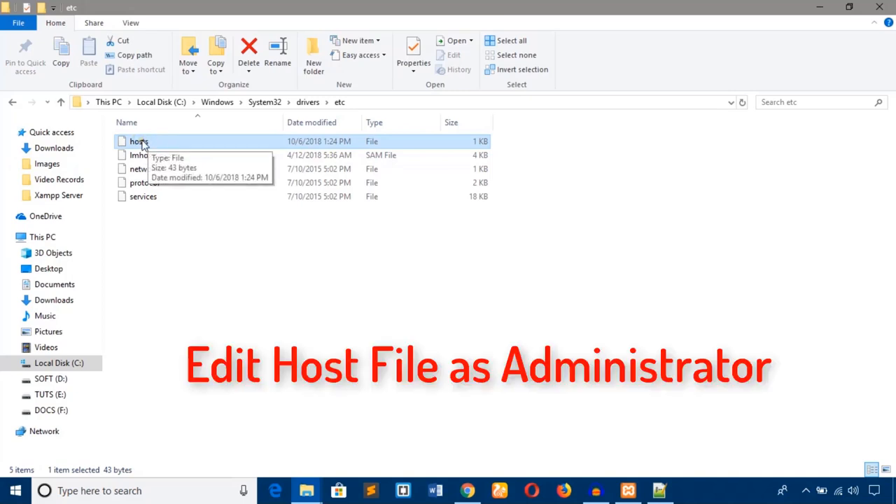
{"action": "right_click", "coordinate": [139, 140]}
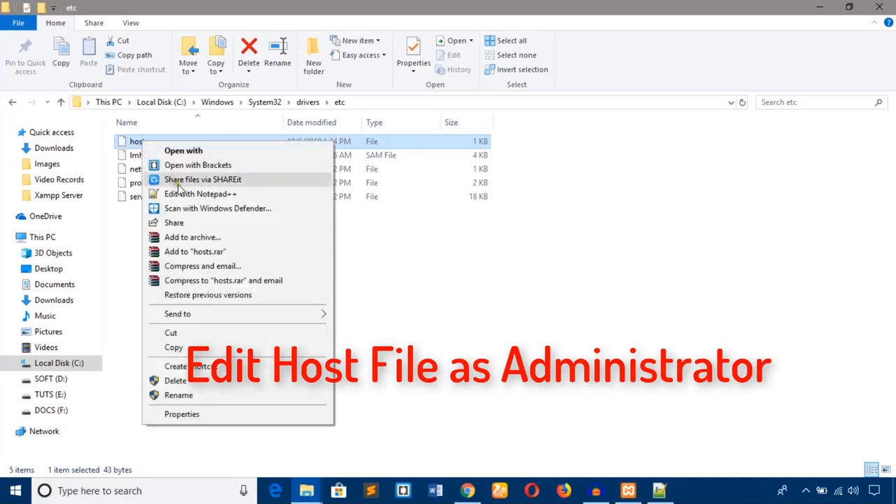
{"action": "left_click", "coordinate": [201, 193]}
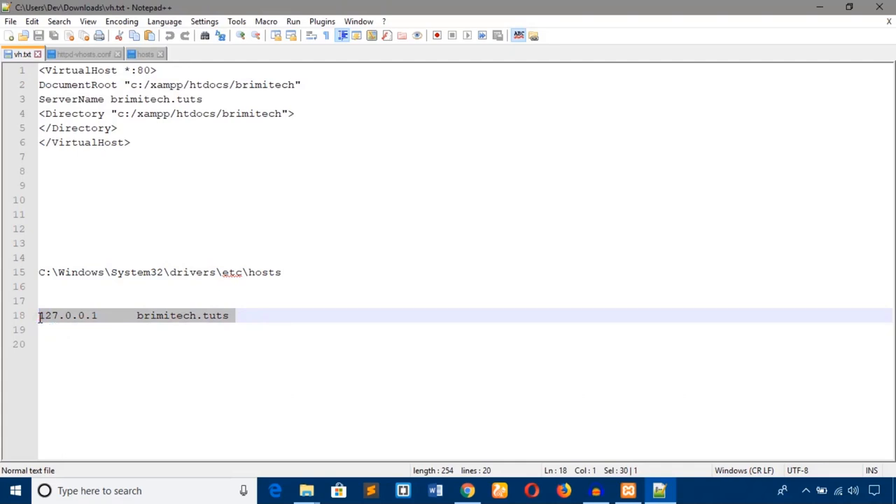
Step: Add the line '127.0.0.1 brimitech.tuts' to the hosts file and attempt to save
{"action": "left_click", "coordinate": [146, 54]}
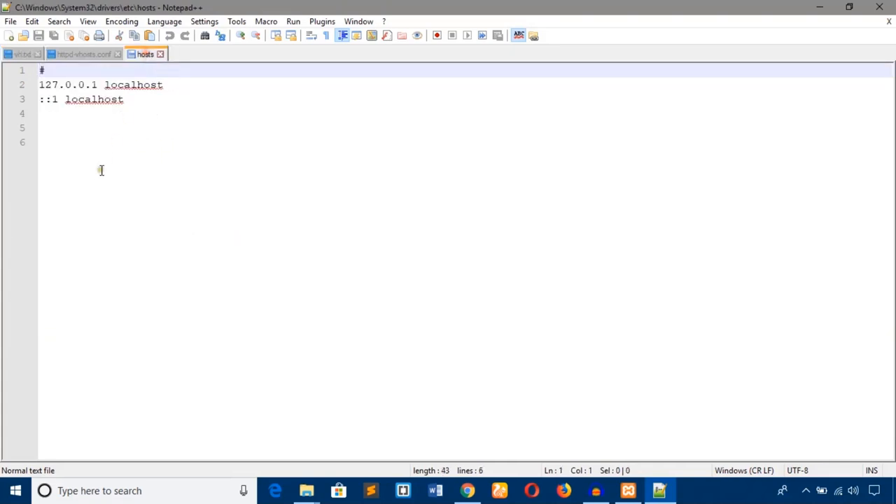
{"action": "type", "text": "127.0.0.1\tbrimitech.tuts"}
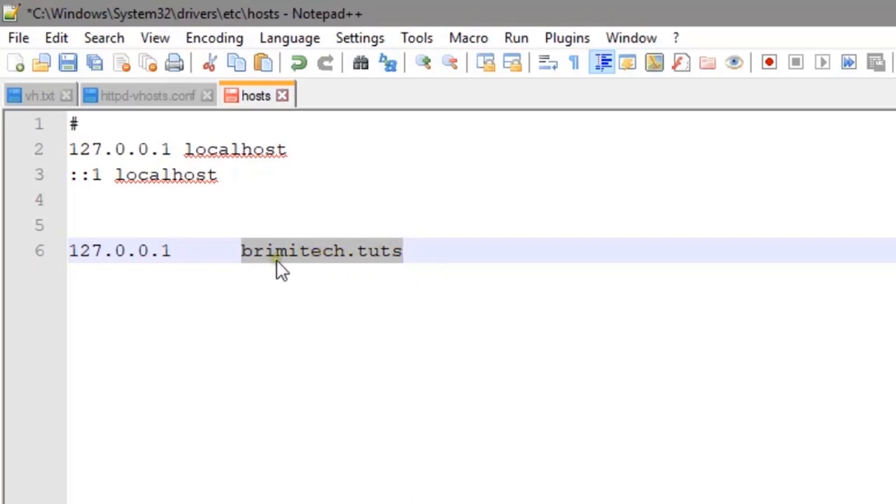
{"action": "mouse_move", "coordinate": [403, 263]}
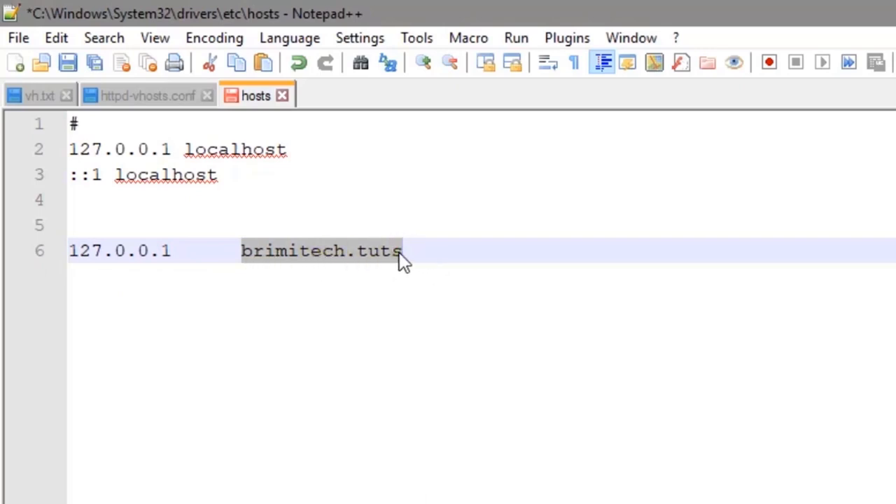
{"action": "mouse_move", "coordinate": [69, 63]}
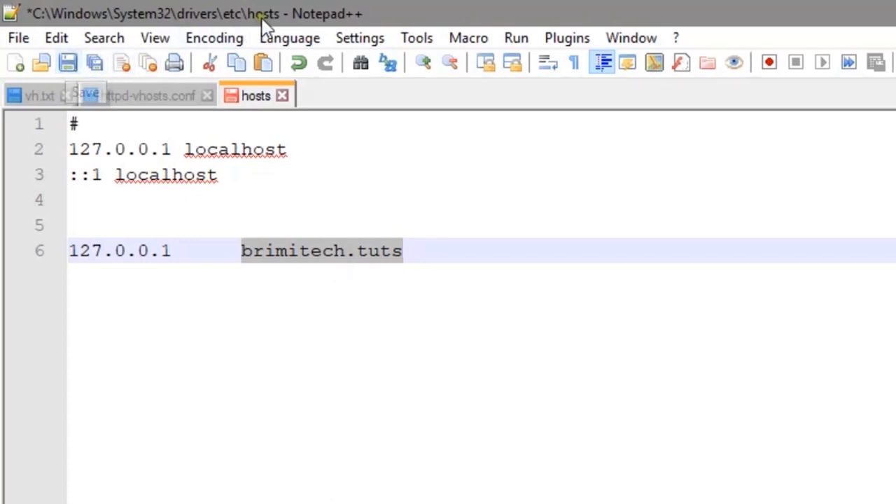
{"action": "mouse_move", "coordinate": [40, 95]}
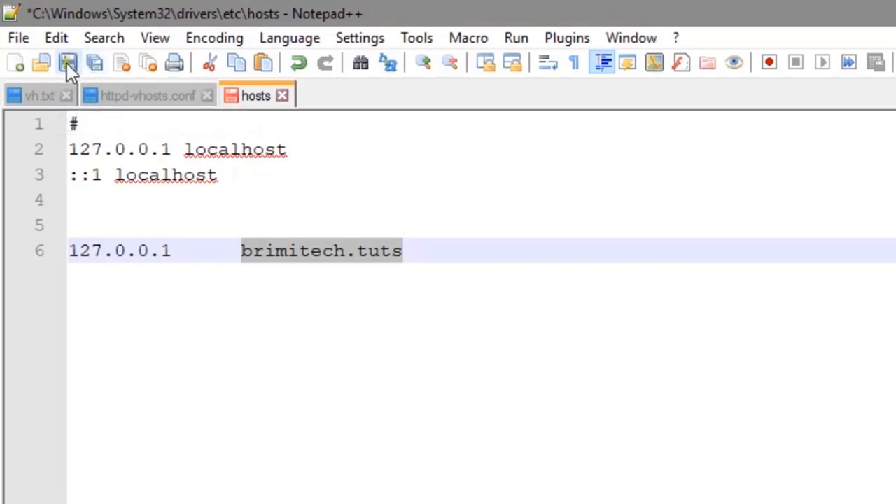
{"action": "left_click", "coordinate": [67, 62]}
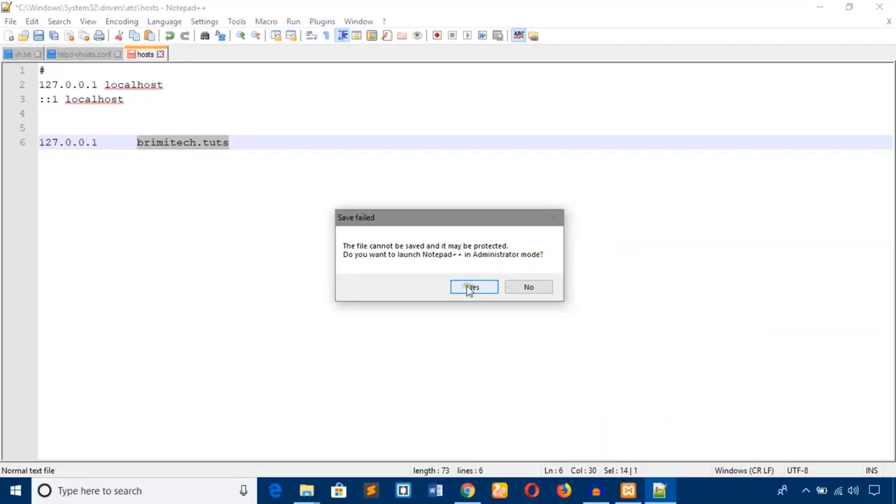
Step: Relaunch Notepad++ as Administrator and save the hosts file successfully
{"action": "left_click", "coordinate": [473, 287]}
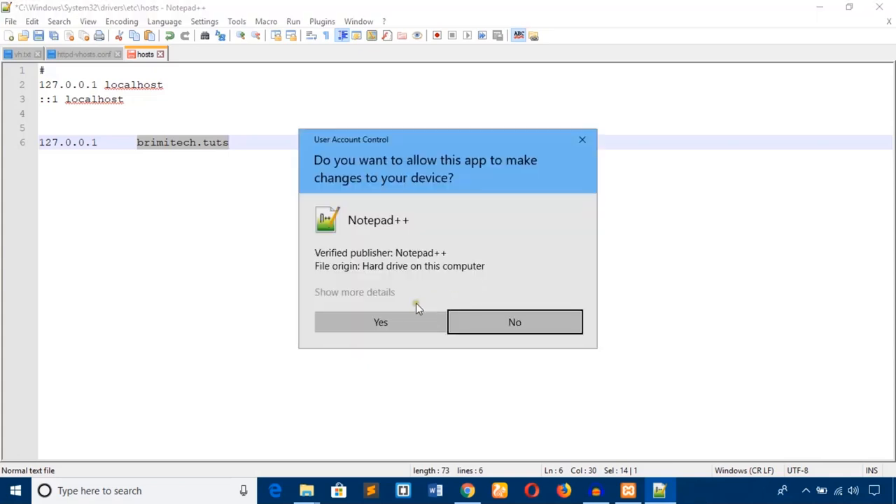
{"action": "left_click", "coordinate": [381, 322]}
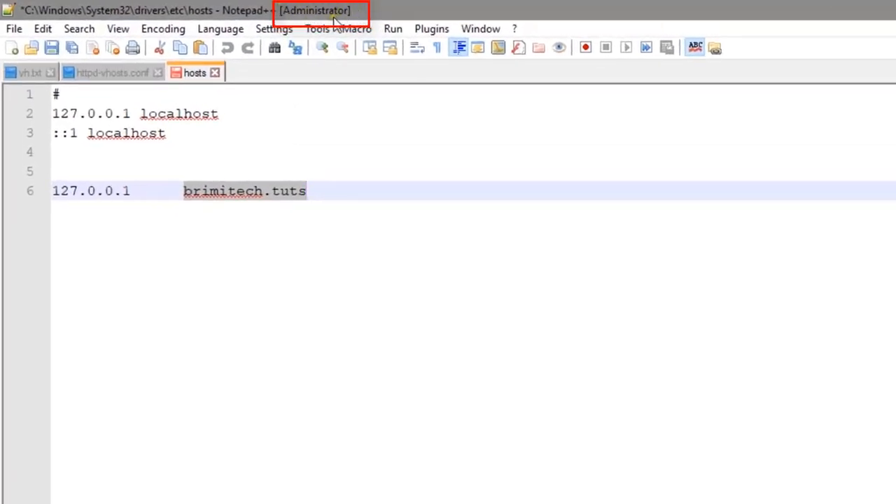
{"action": "left_click", "coordinate": [51, 48]}
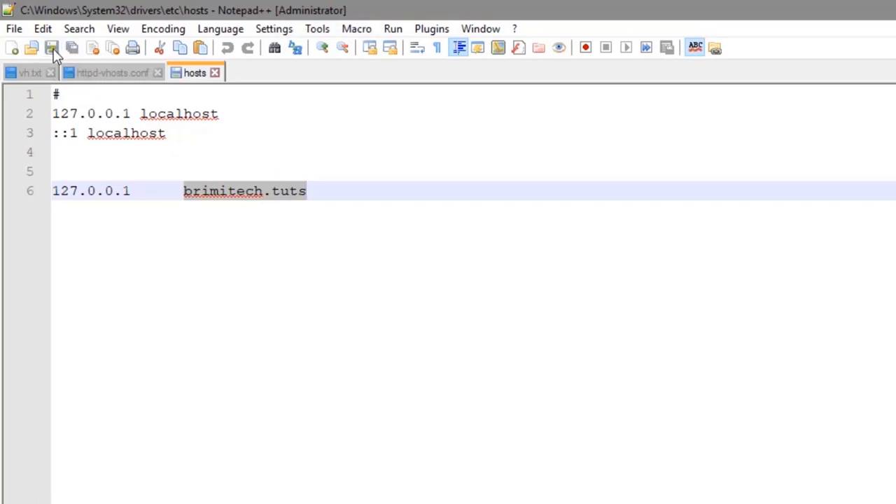
Step: Stop and restart Apache and MySQL in XAMPP so both run with new PIDs
{"action": "left_click", "coordinate": [51, 48]}
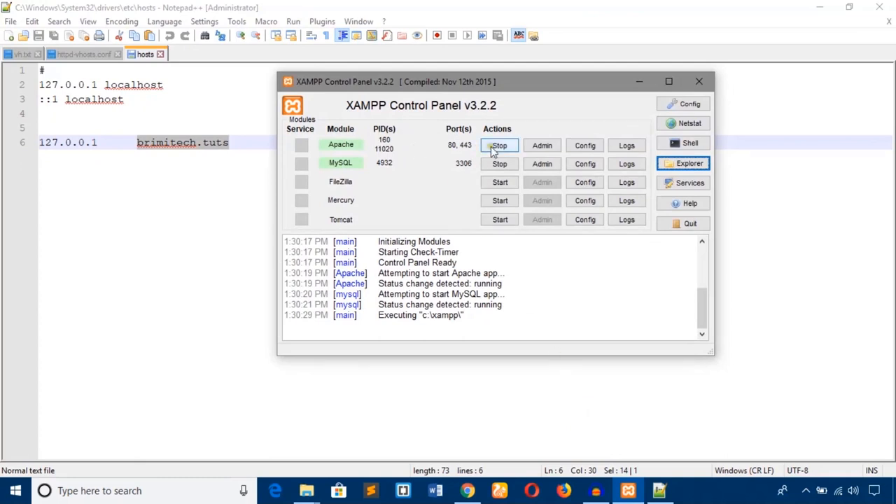
{"action": "left_click", "coordinate": [498, 144]}
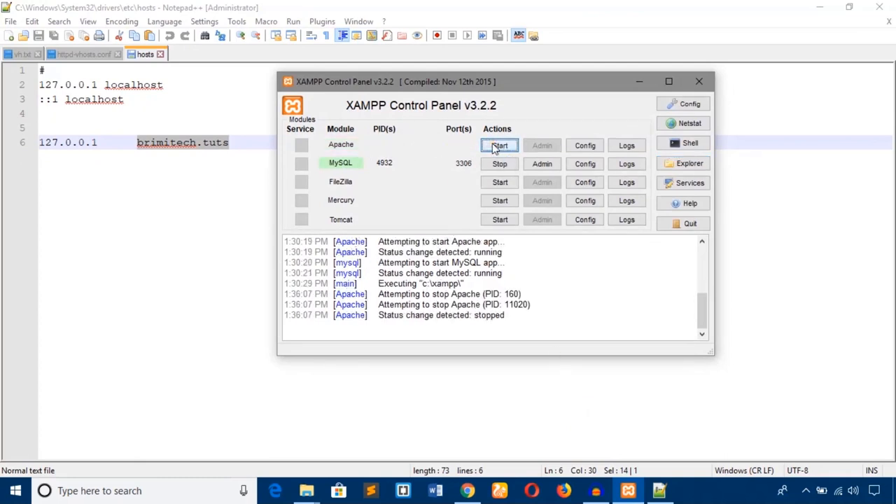
{"action": "left_click", "coordinate": [500, 163]}
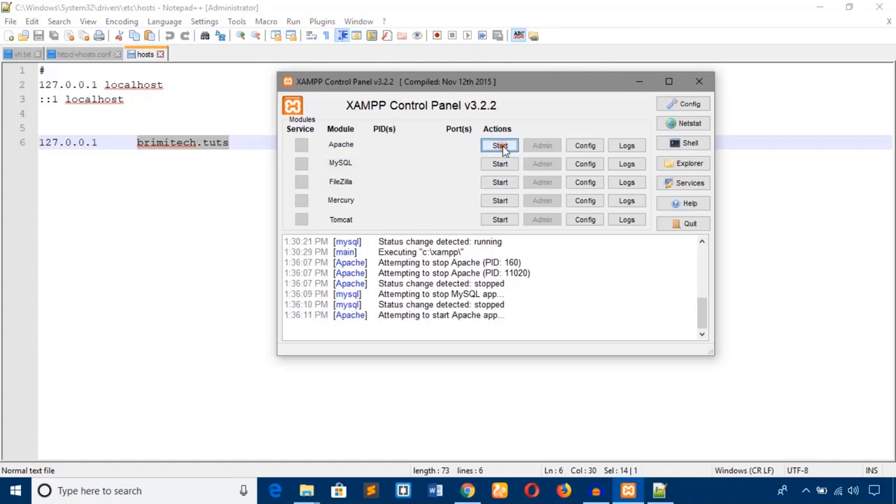
{"action": "left_click", "coordinate": [498, 144]}
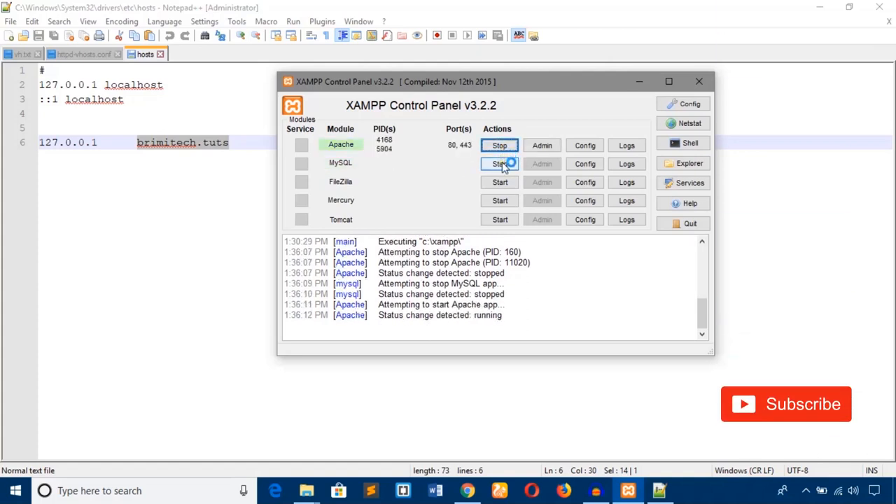
{"action": "left_click", "coordinate": [499, 162]}
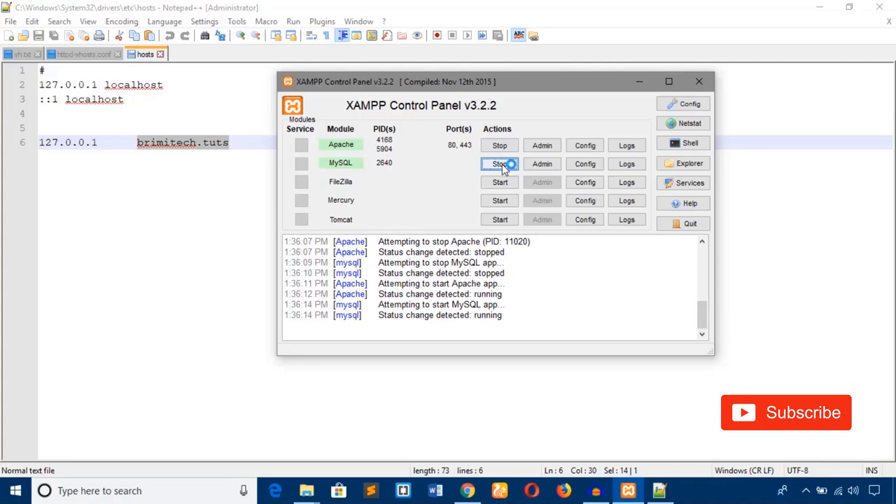
{"action": "left_click", "coordinate": [499, 163]}
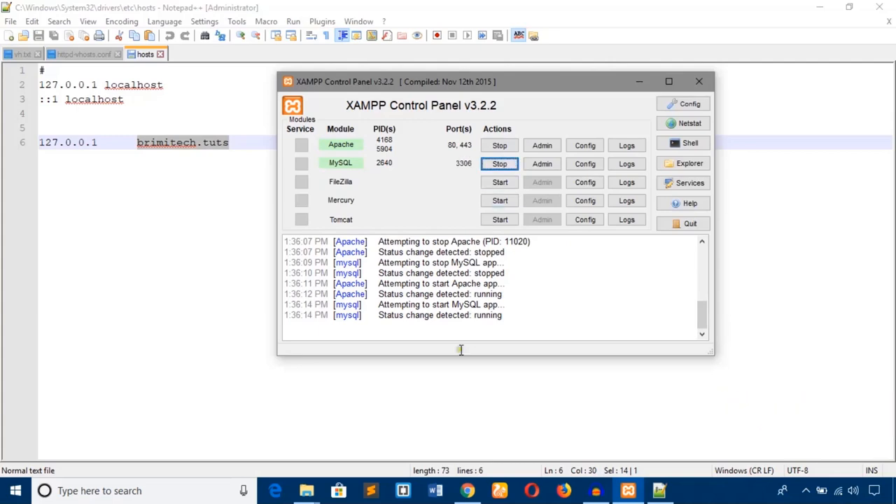
Step: Reload brimitech.tuts to serve the BrimiTech Test Site, with localhost/brimitech now giving 404
{"action": "left_click", "coordinate": [467, 490]}
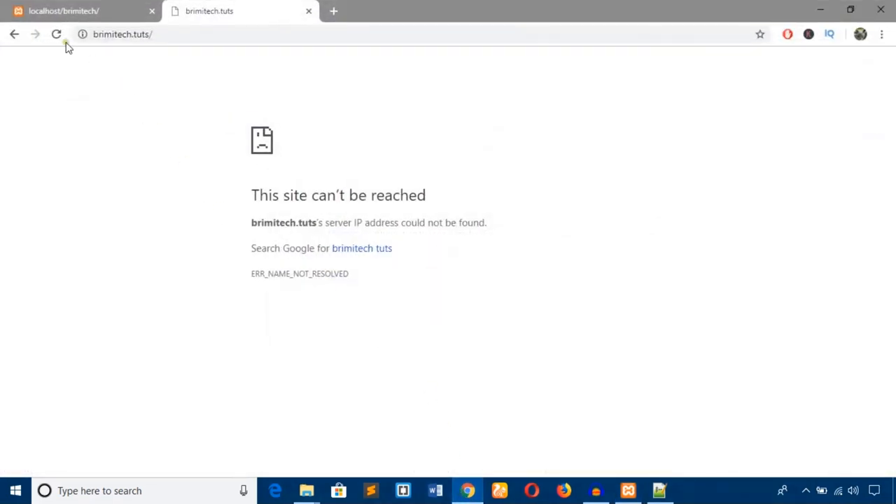
{"action": "left_click", "coordinate": [56, 34]}
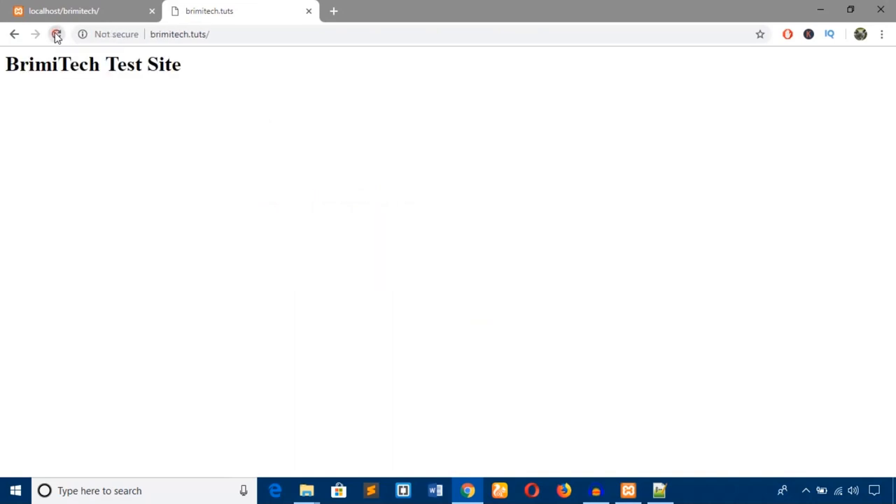
{"action": "left_click", "coordinate": [56, 33]}
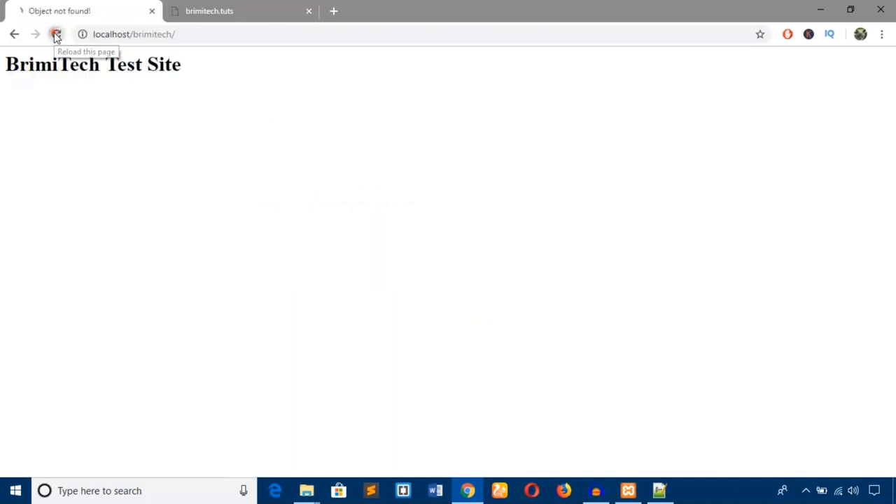
{"action": "left_click", "coordinate": [56, 34]}
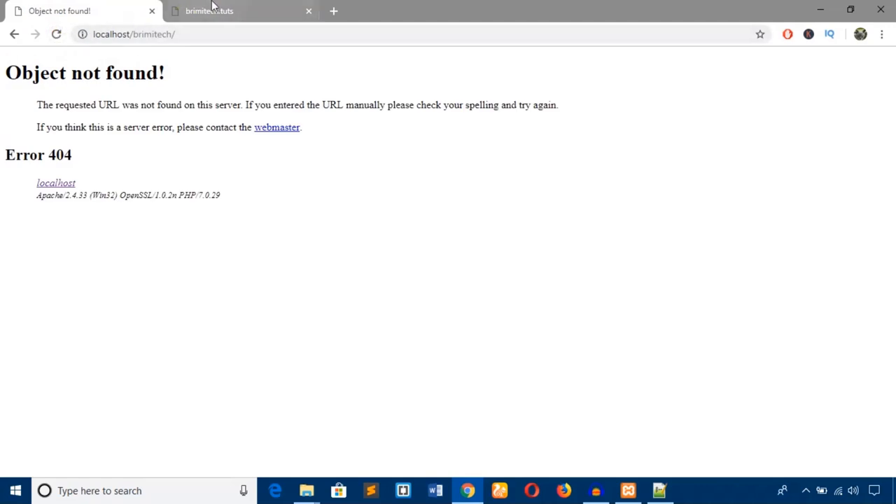
{"action": "left_click", "coordinate": [208, 11]}
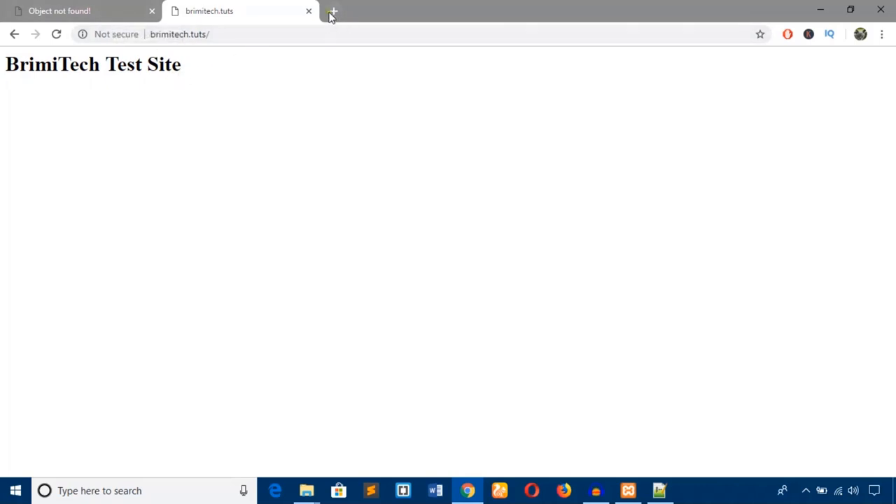
{"action": "mouse_move", "coordinate": [334, 11]}
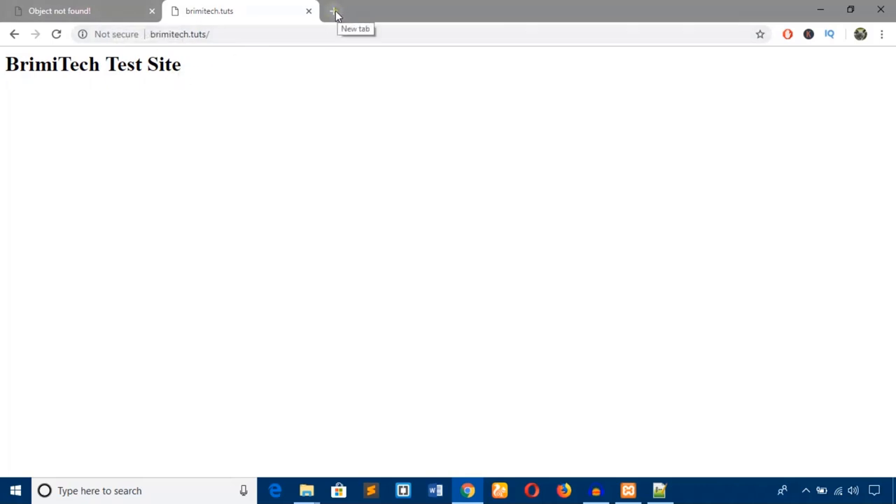
Step: Go to localhost/phpmyadmin in a fresh browser tab
{"action": "left_click", "coordinate": [333, 12]}
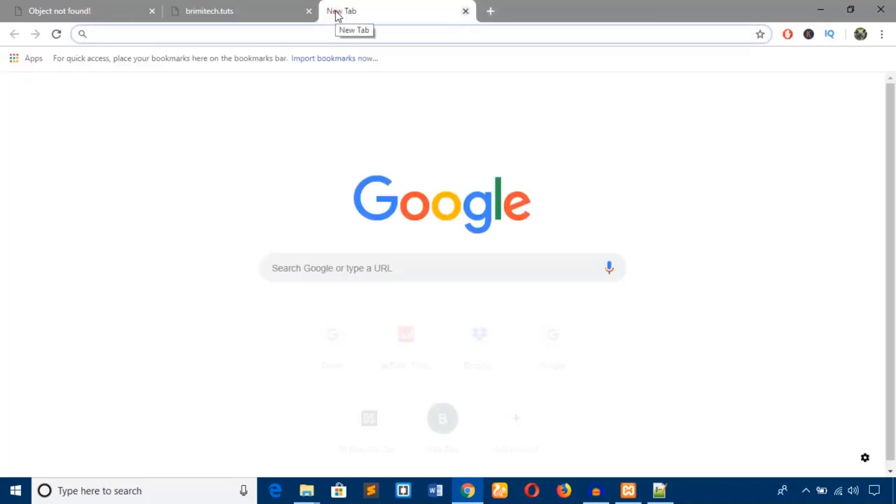
{"action": "type", "text": "localhost"}
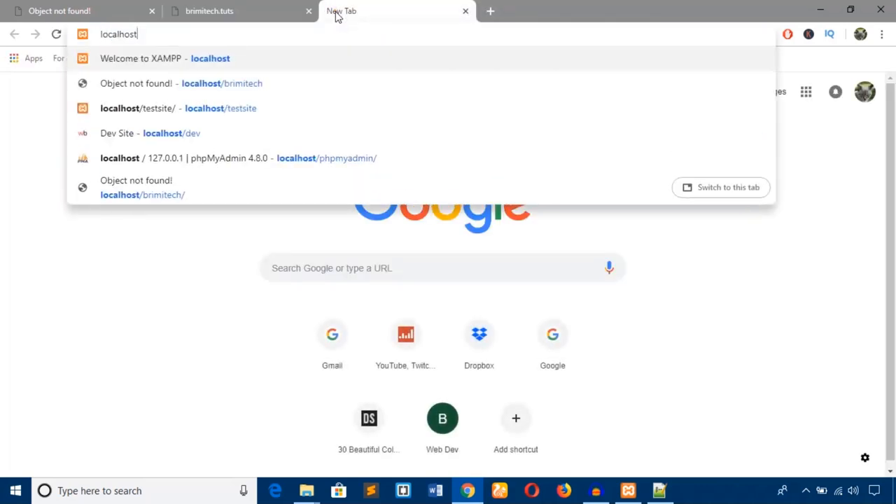
{"action": "type", "text": "/phpmyadmin/"}
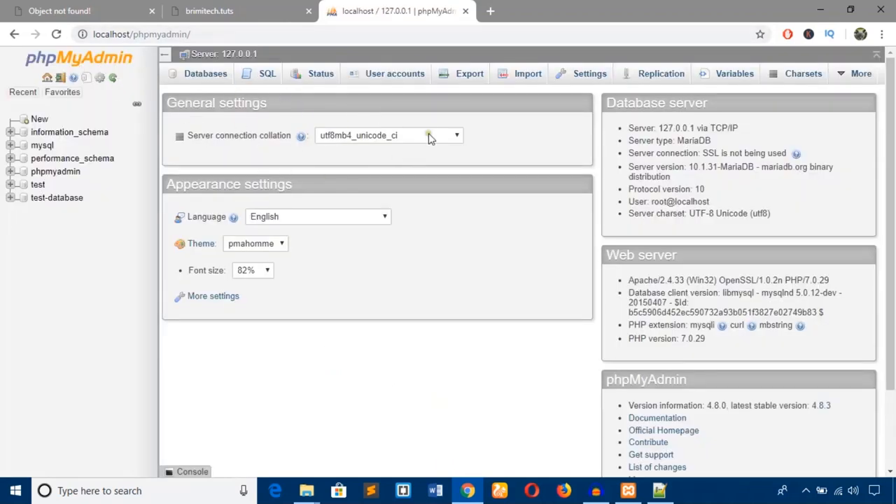
{"action": "mouse_move", "coordinate": [39, 119]}
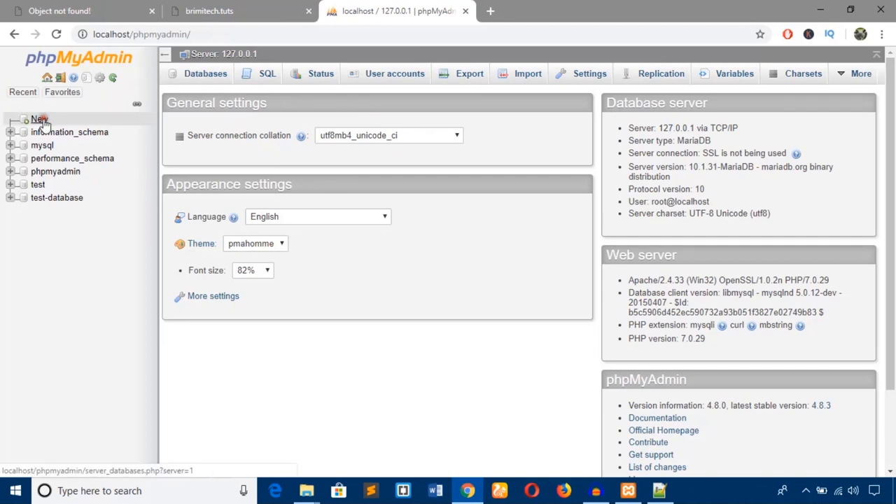
Step: Create a new empty database named brimitechdb on the local server
{"action": "left_click", "coordinate": [39, 119]}
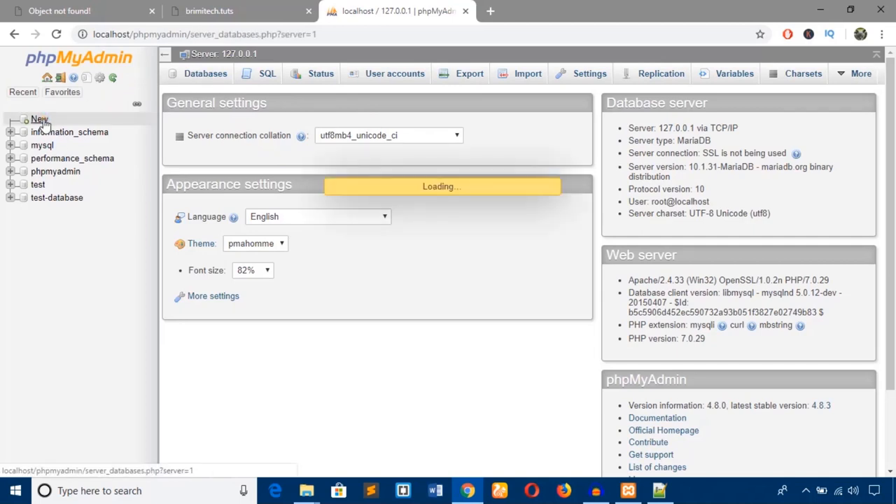
{"action": "left_click", "coordinate": [204, 72]}
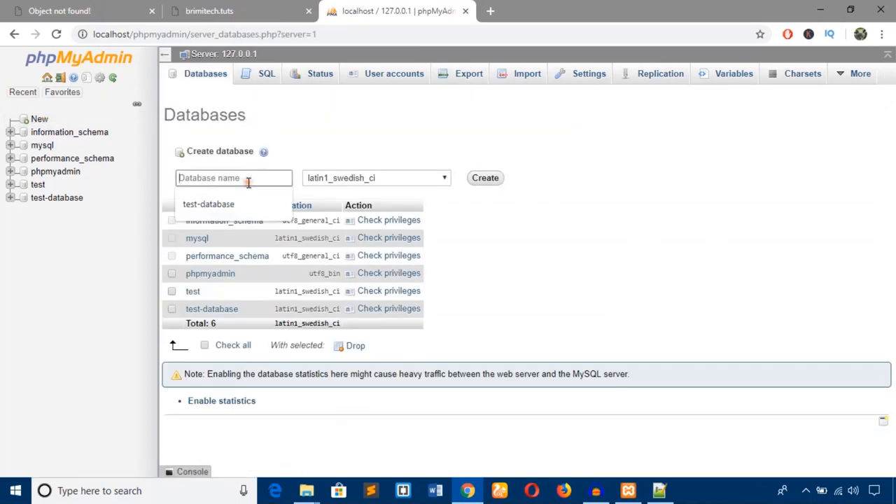
{"action": "left_click", "coordinate": [207, 204]}
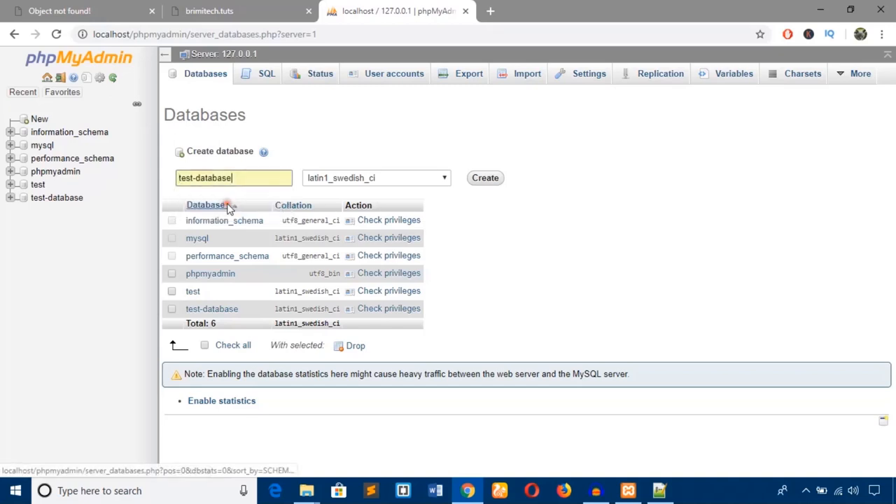
{"action": "left_click", "coordinate": [233, 178]}
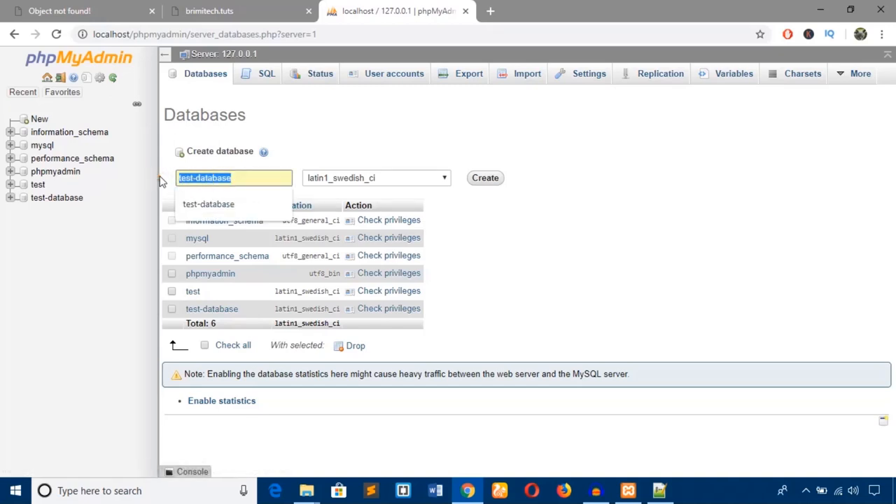
{"action": "type", "text": "brim"}
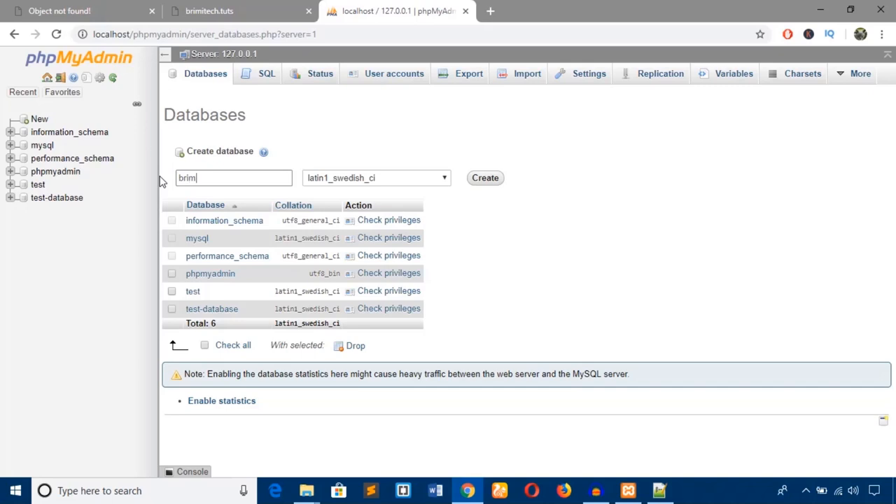
{"action": "type", "text": "itech"}
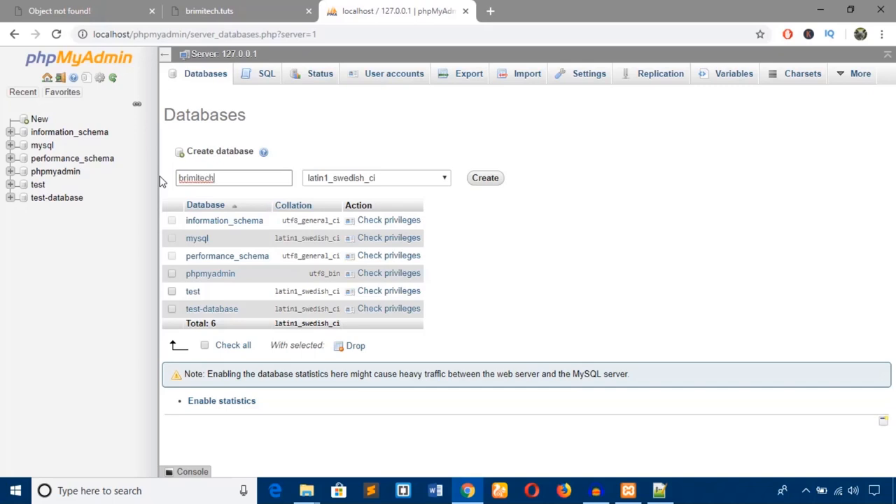
{"action": "type", "text": "db"}
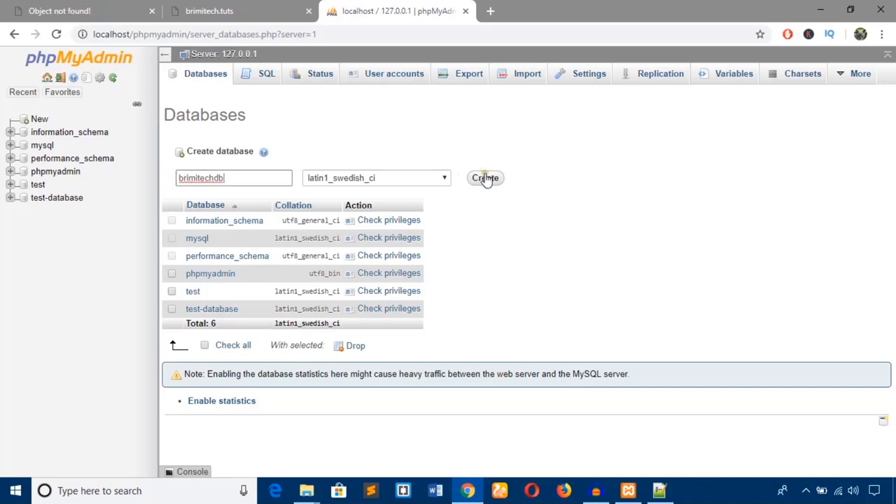
{"action": "left_click", "coordinate": [484, 178]}
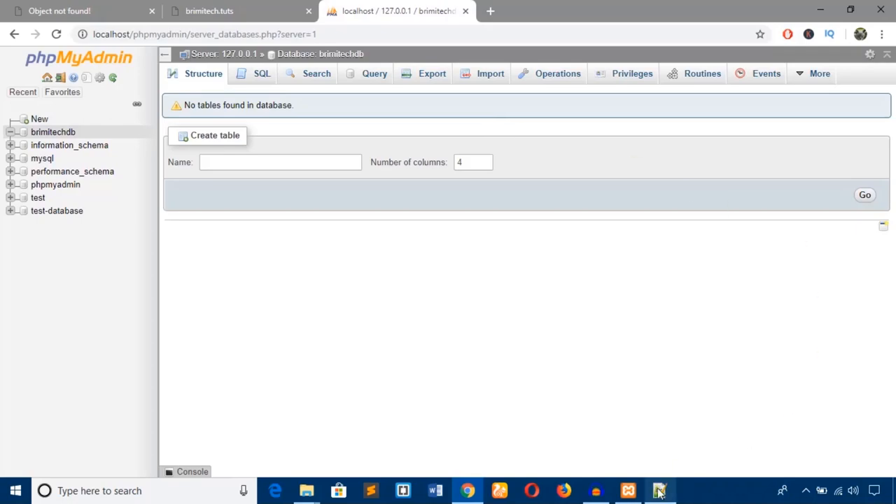
Step: Review the httpd-vhosts.conf and hosts files in Notepad++
{"action": "left_click", "coordinate": [658, 490]}
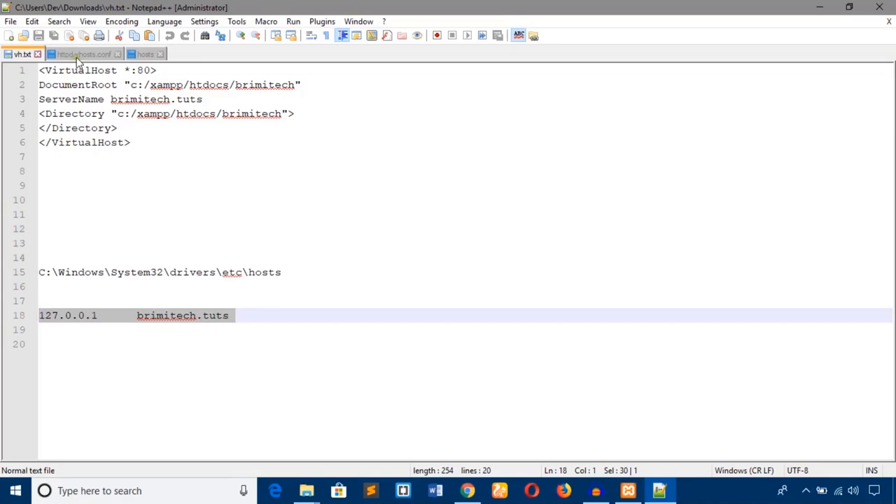
{"action": "left_click", "coordinate": [82, 53]}
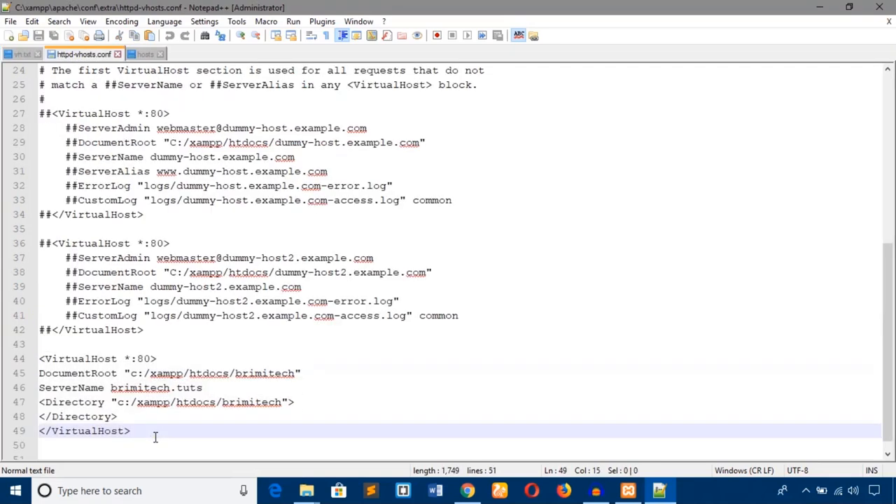
{"action": "mouse_move", "coordinate": [84, 54]}
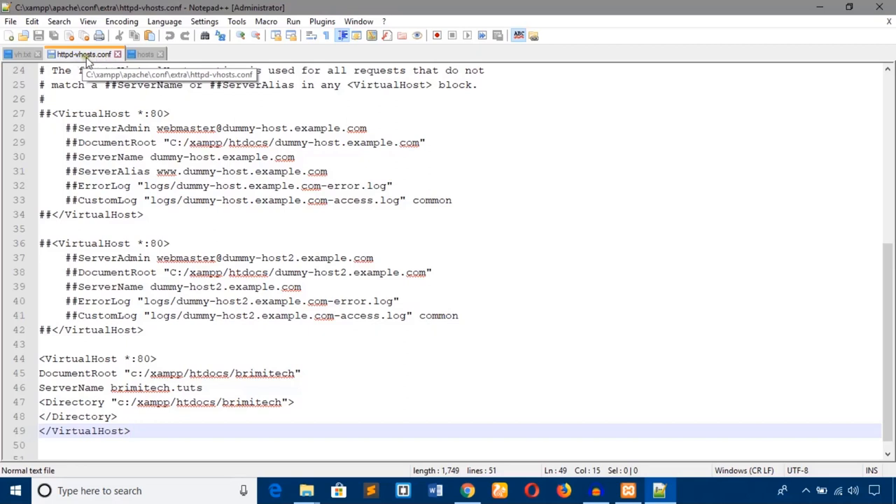
{"action": "mouse_move", "coordinate": [115, 59]}
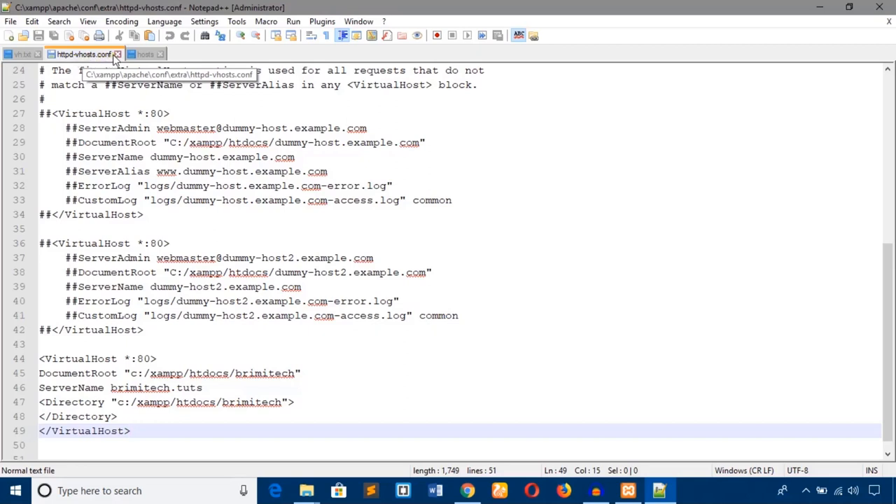
{"action": "left_click", "coordinate": [146, 53]}
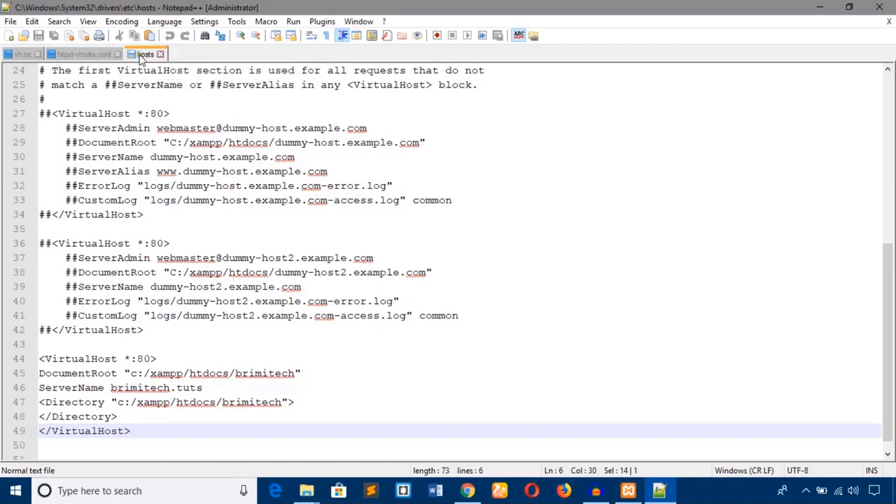
Step: Return to the vh.txt notes with the VirtualHost block and brimitech.tuts line
{"action": "left_click", "coordinate": [19, 53]}
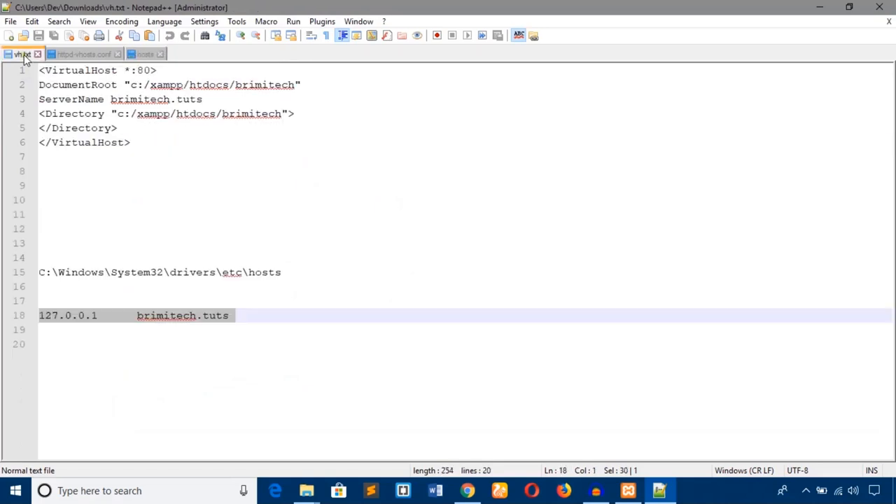
{"action": "left_click", "coordinate": [627, 490]}
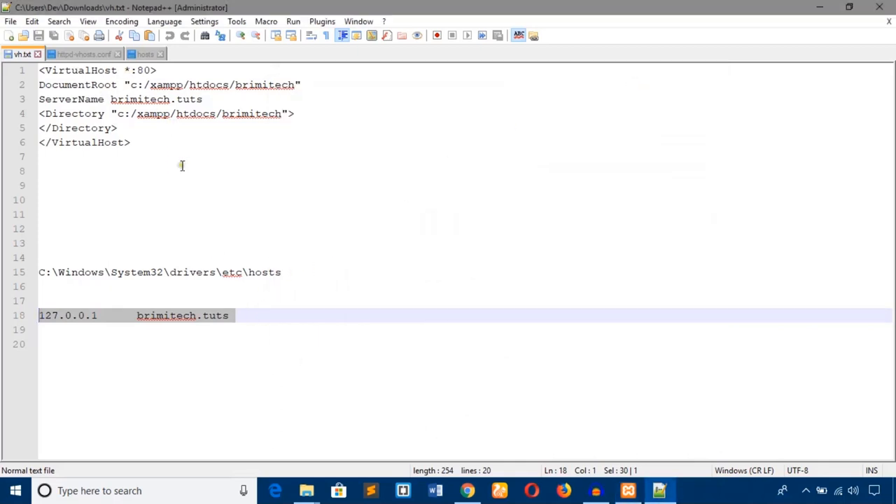
{"action": "left_click", "coordinate": [486, 199]}
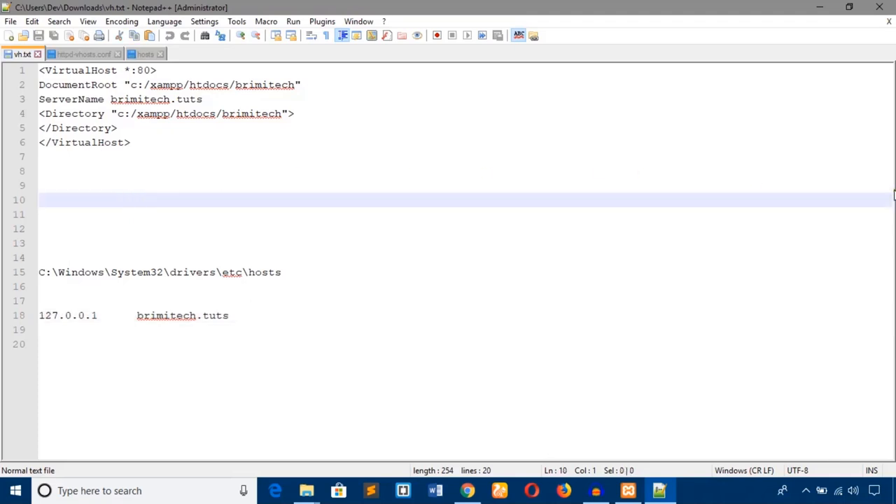
{"action": "mouse_move", "coordinate": [825, 155]}
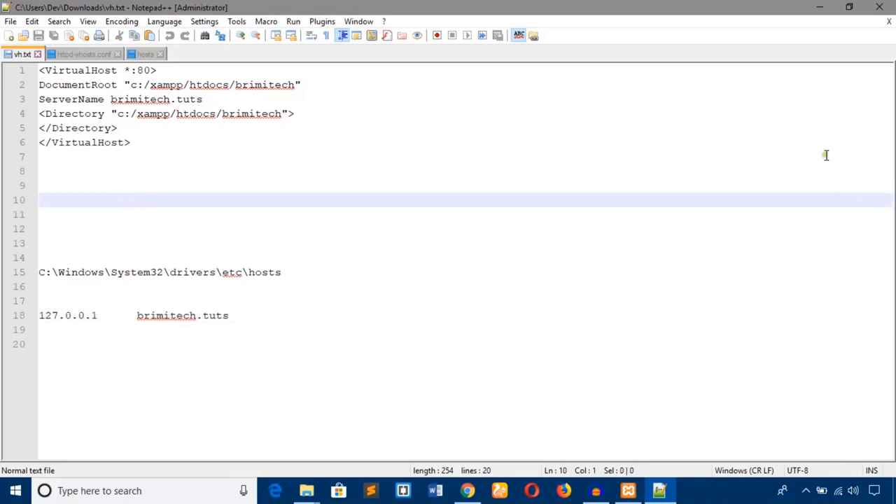